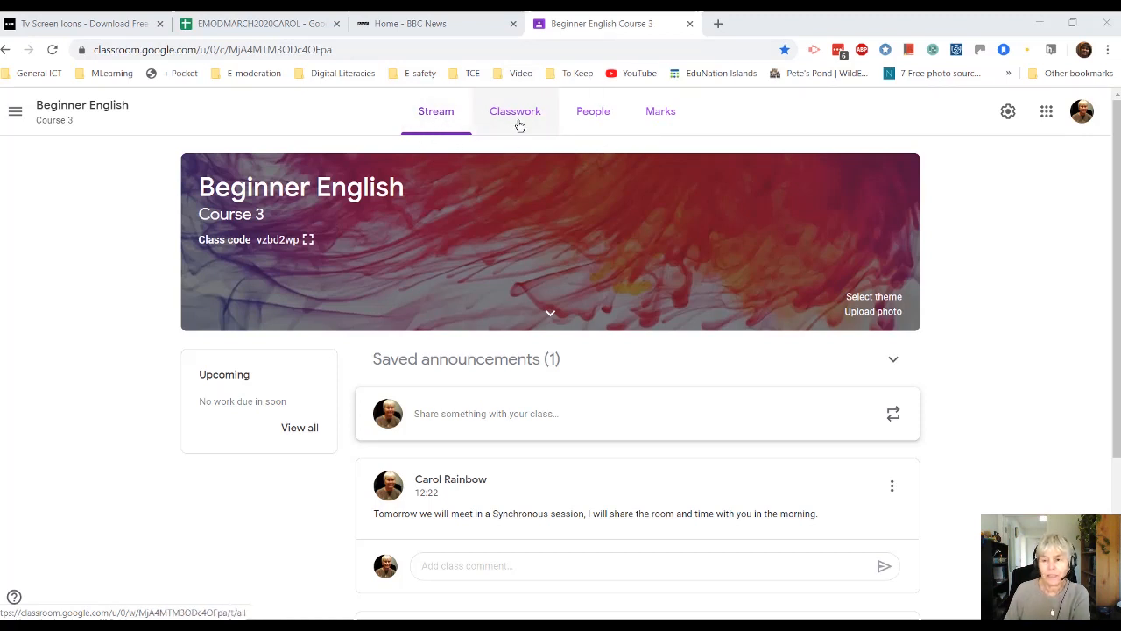
pyautogui.moveTo(1008, 111)
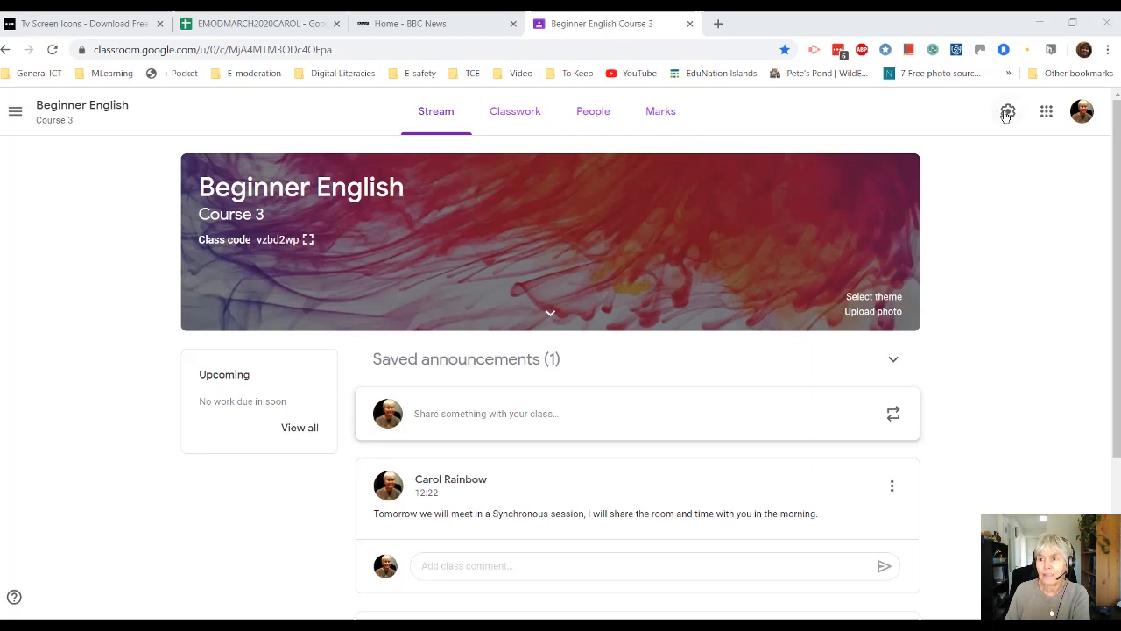
pyautogui.moveTo(822, 136)
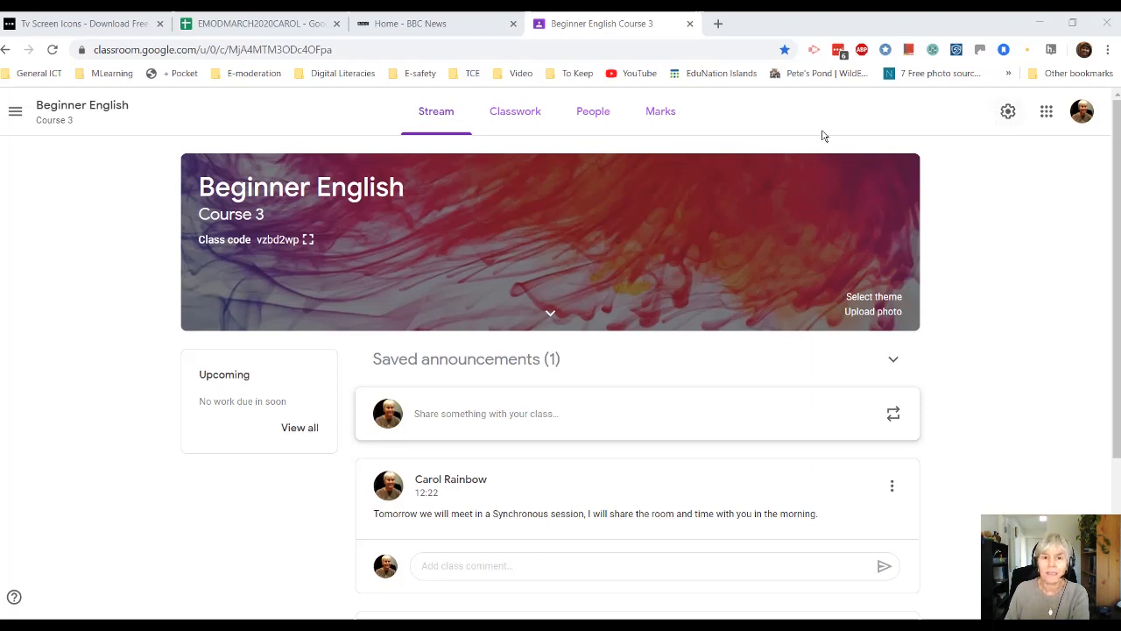
pyautogui.moveTo(436, 110)
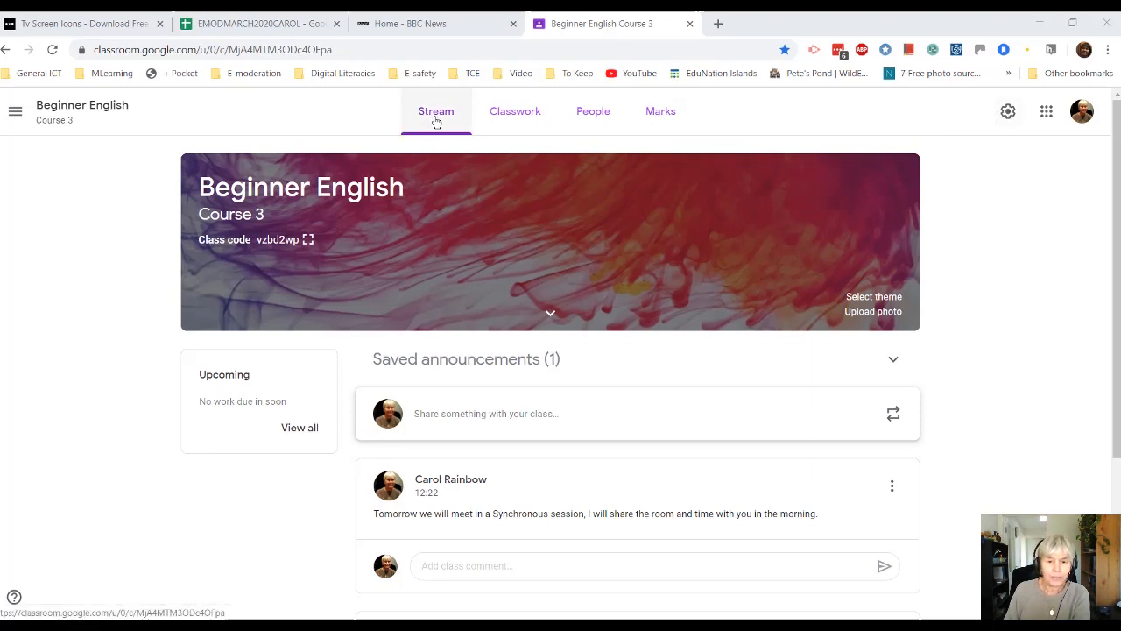
pyautogui.moveTo(537, 235)
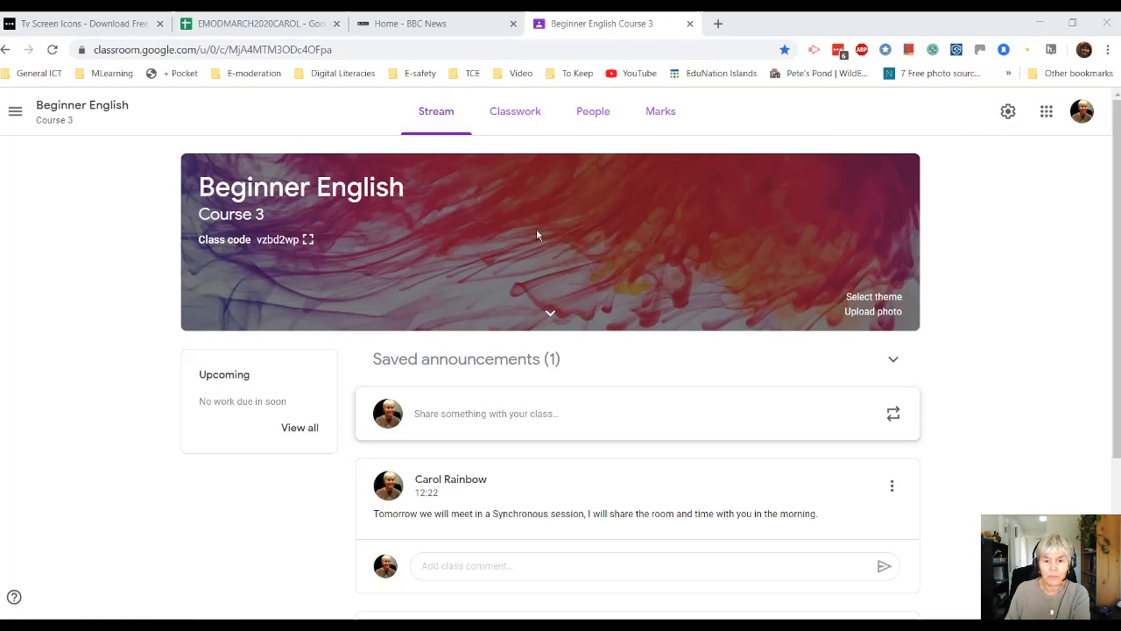
pyautogui.moveTo(689, 355)
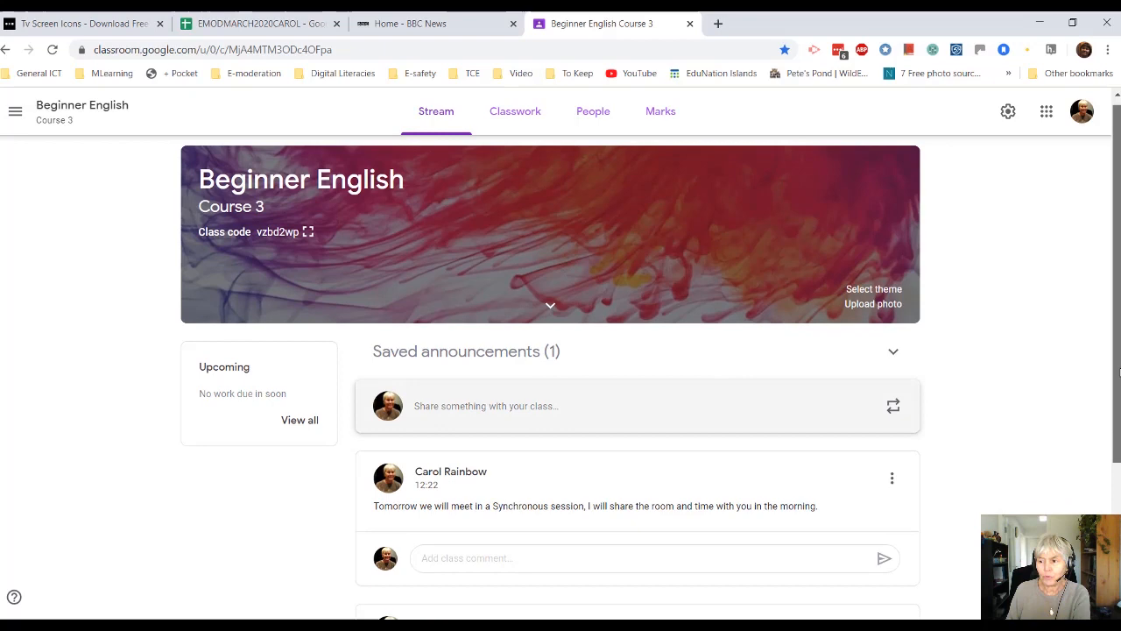
# Post the class comment 'What time of day is it there?' under the welcome post.
pyautogui.scroll(-3)
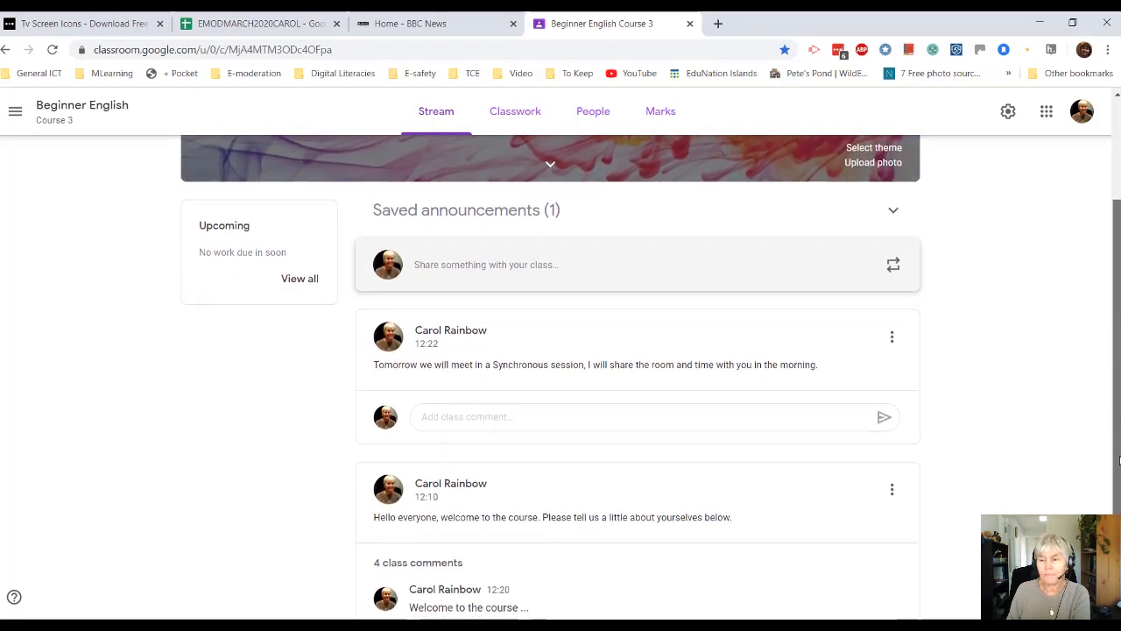
pyautogui.scroll(-3)
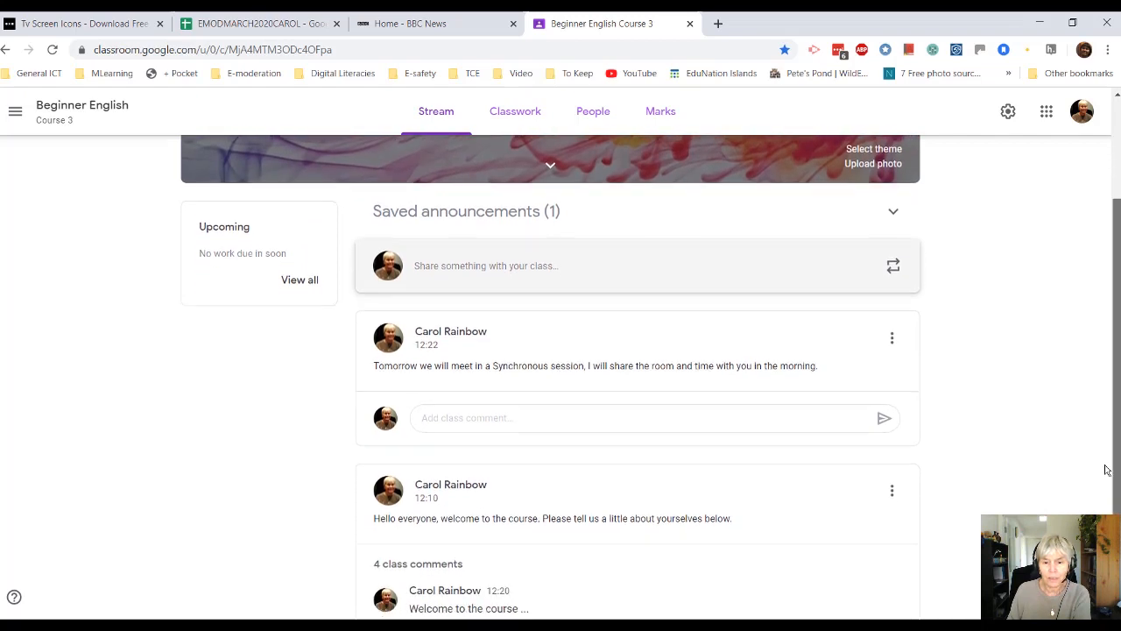
pyautogui.scroll(-3)
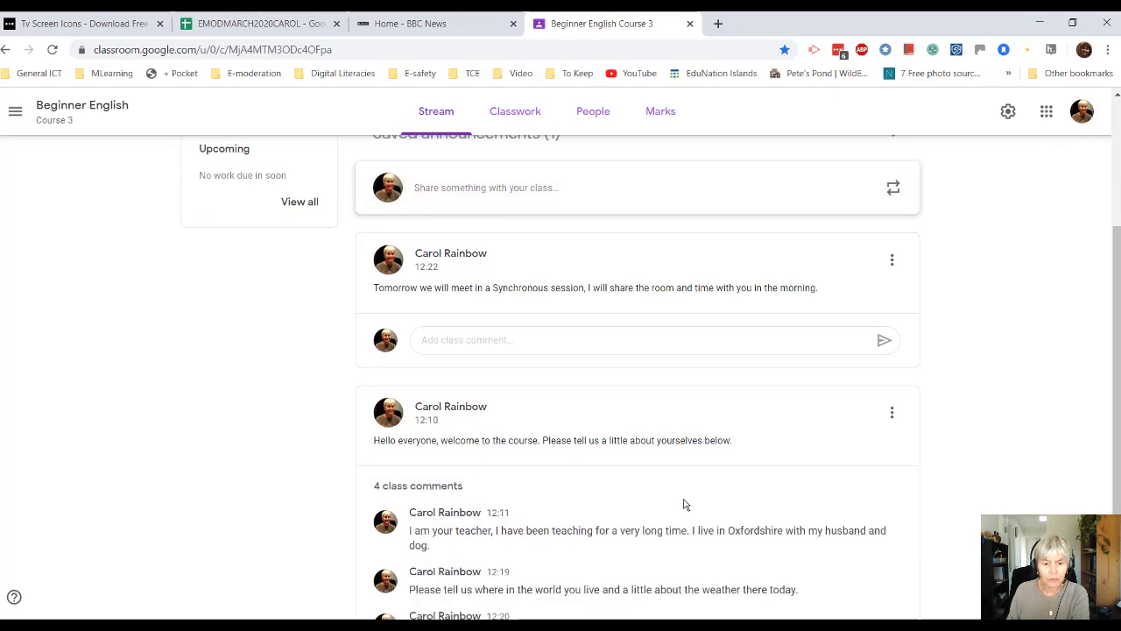
pyautogui.scroll(-3)
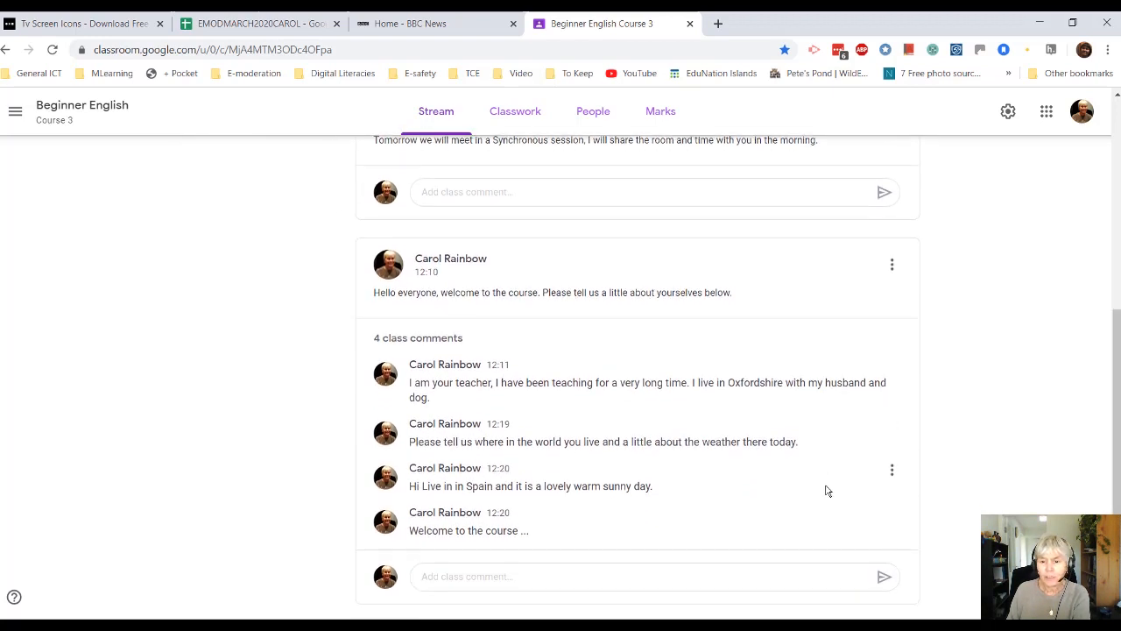
pyautogui.moveTo(741, 410)
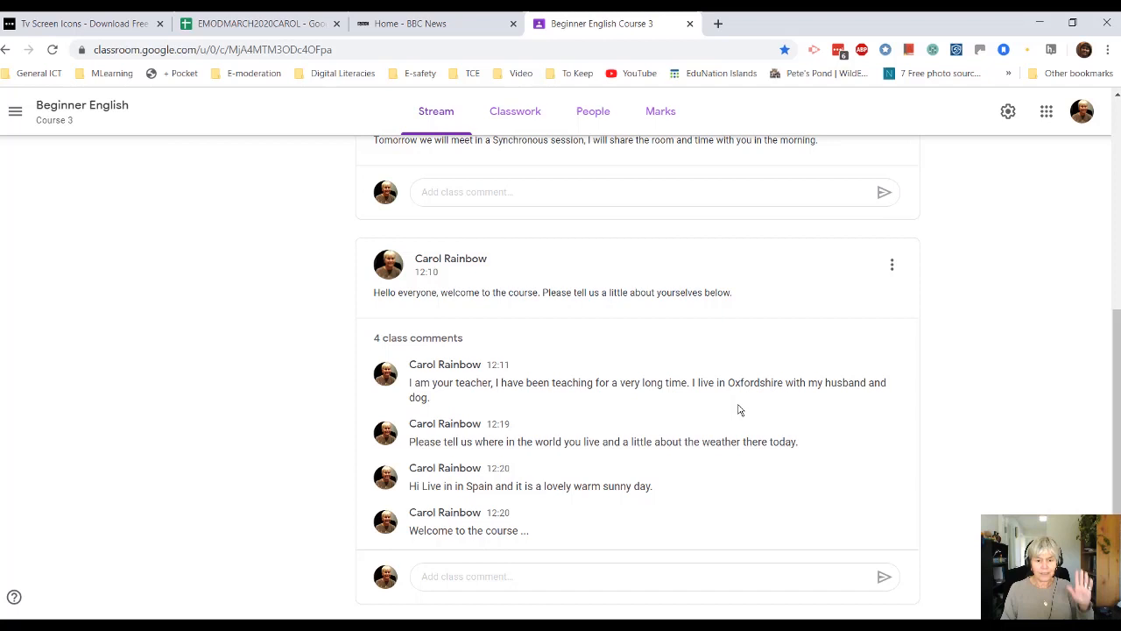
pyautogui.moveTo(674, 436)
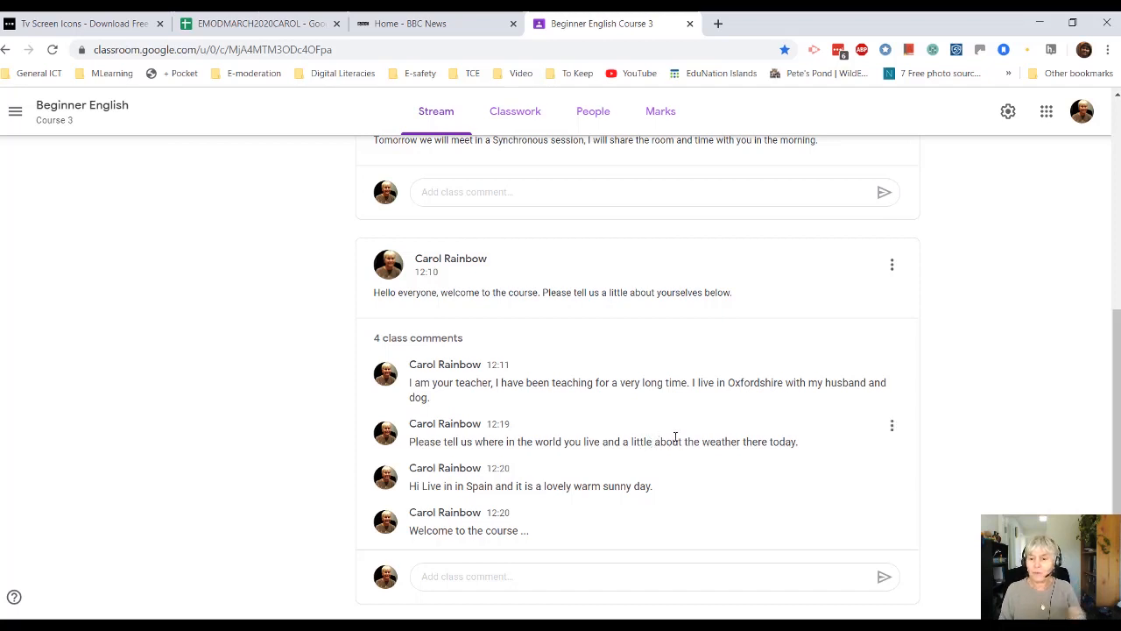
pyautogui.moveTo(646, 468)
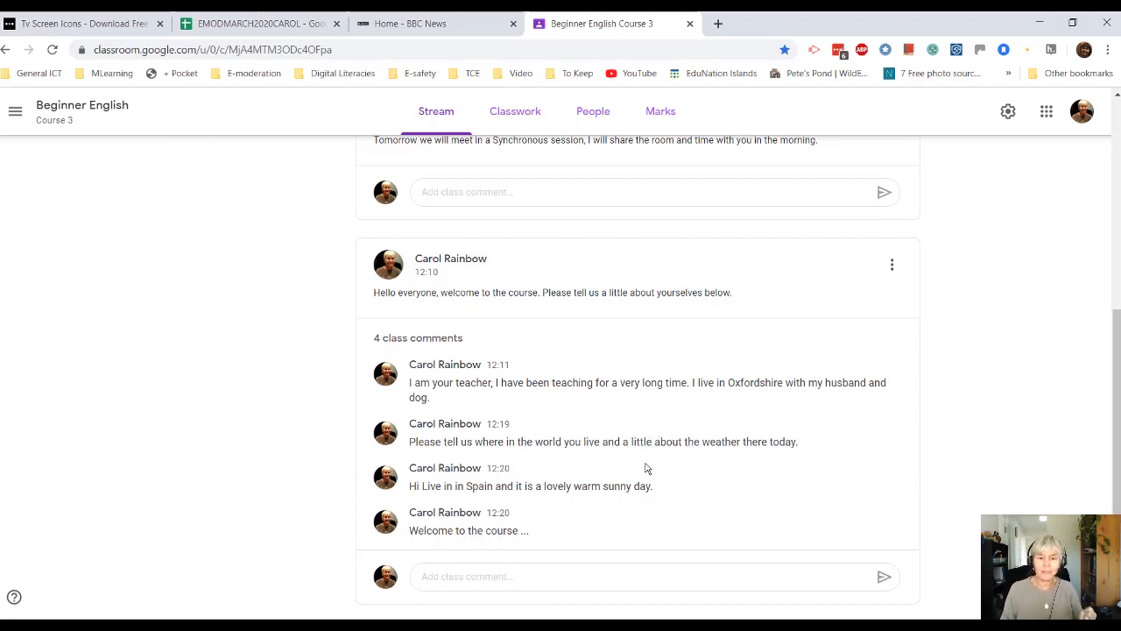
pyautogui.moveTo(435, 486)
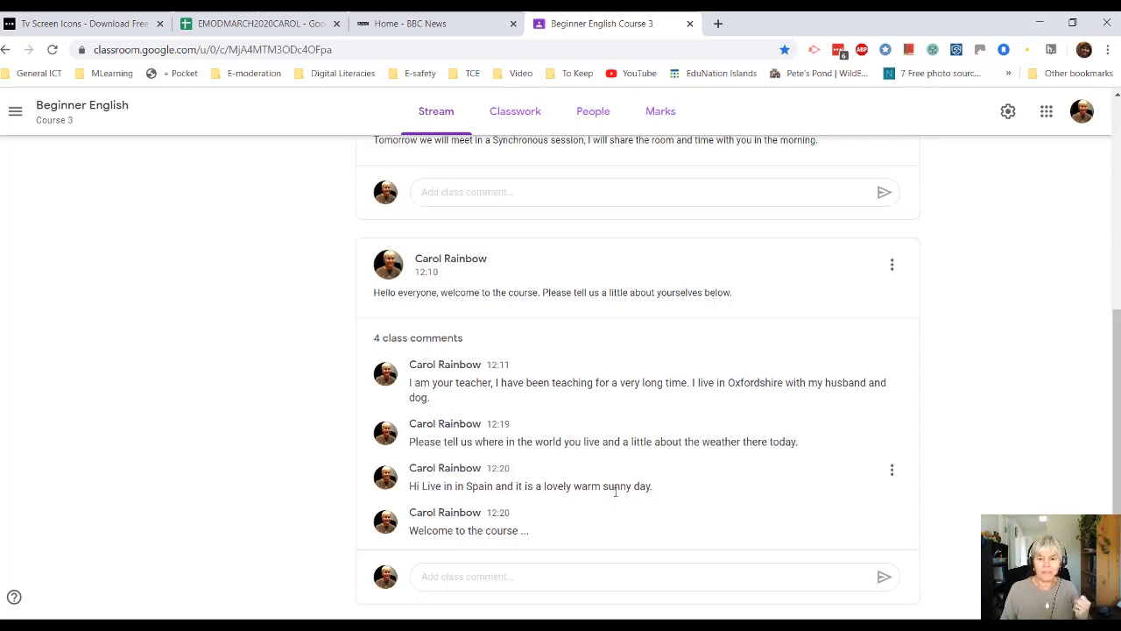
pyautogui.moveTo(503, 543)
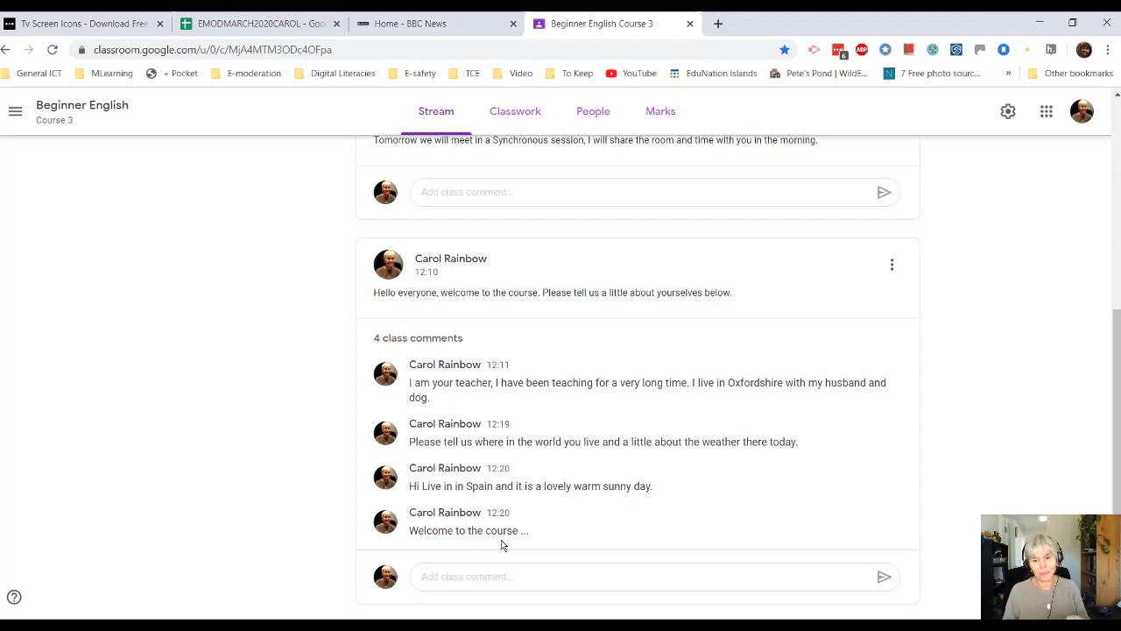
pyautogui.click(654, 577)
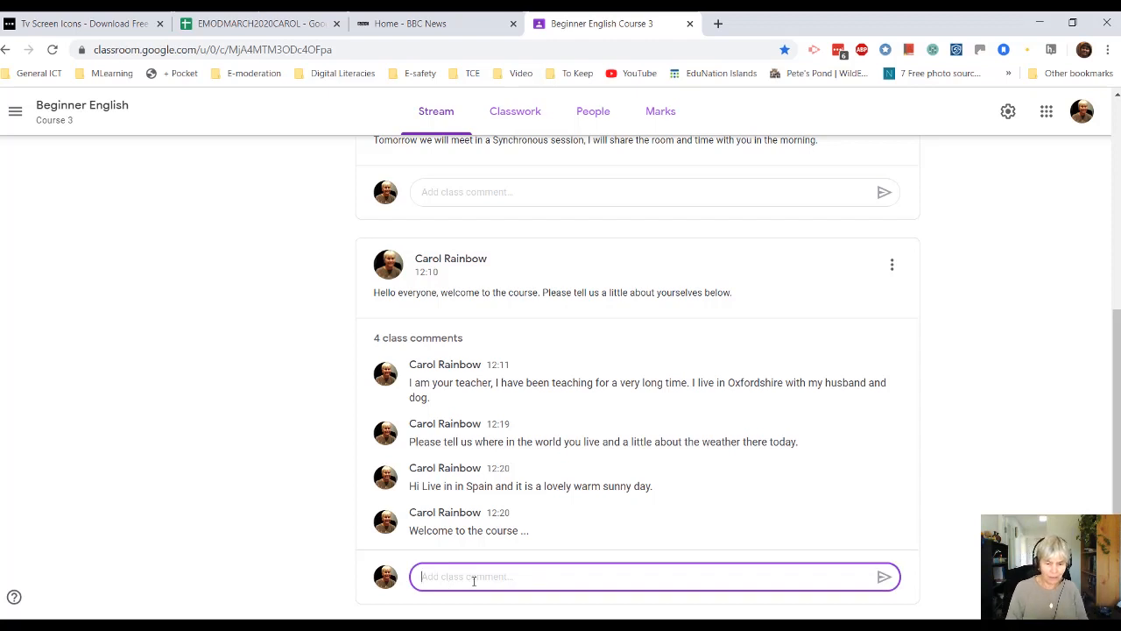
pyautogui.write('WHat')
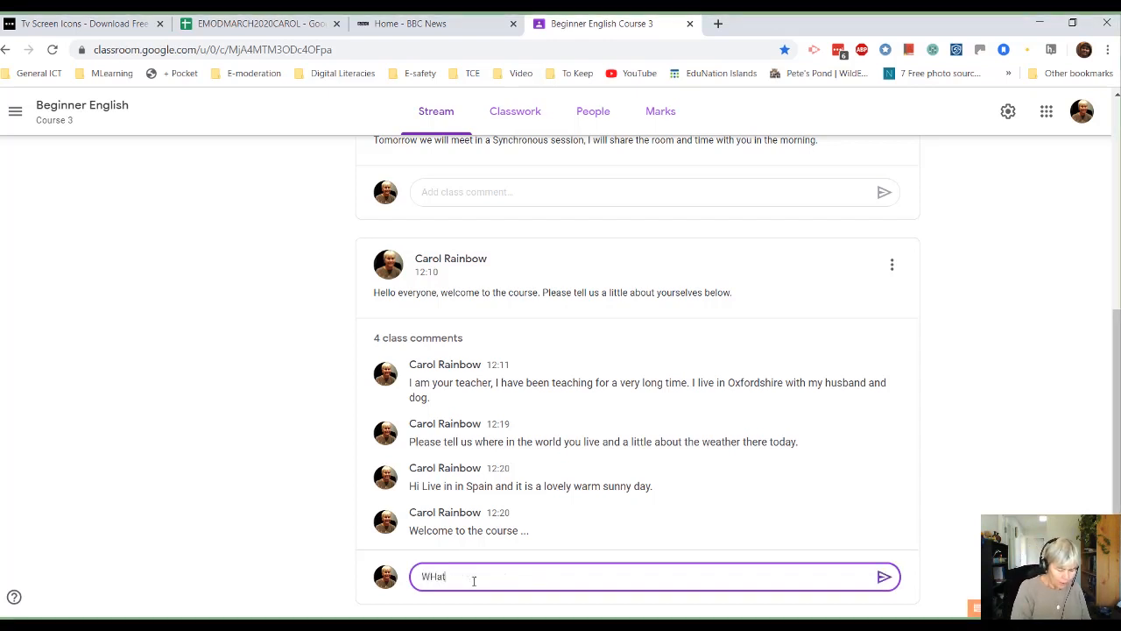
pyautogui.write('time of day')
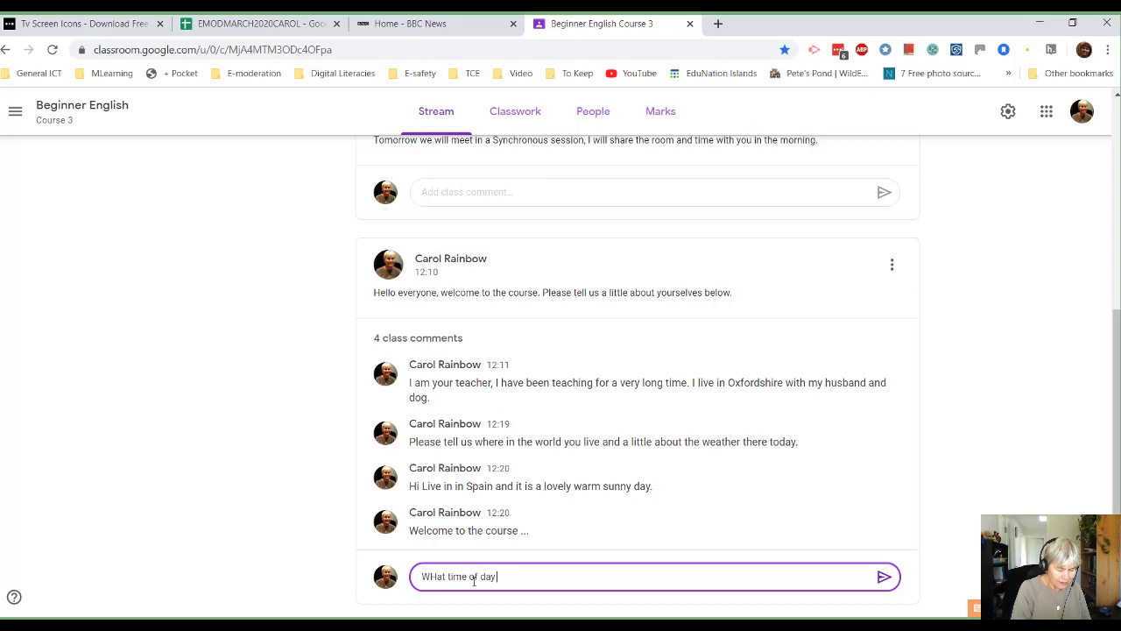
pyautogui.write('is')
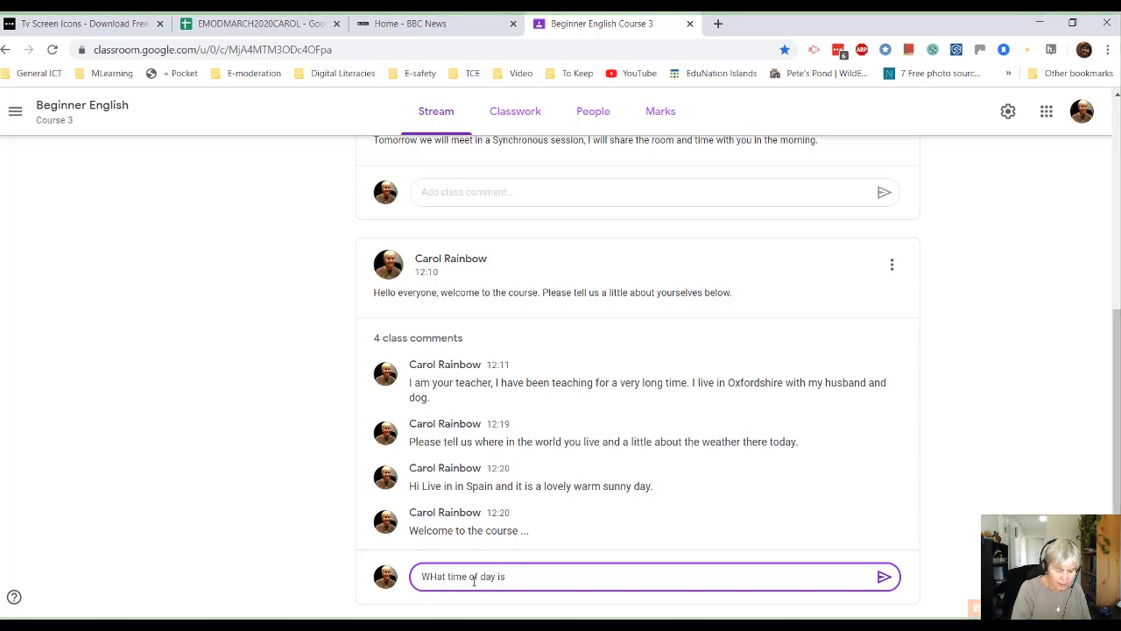
pyautogui.write('it there')
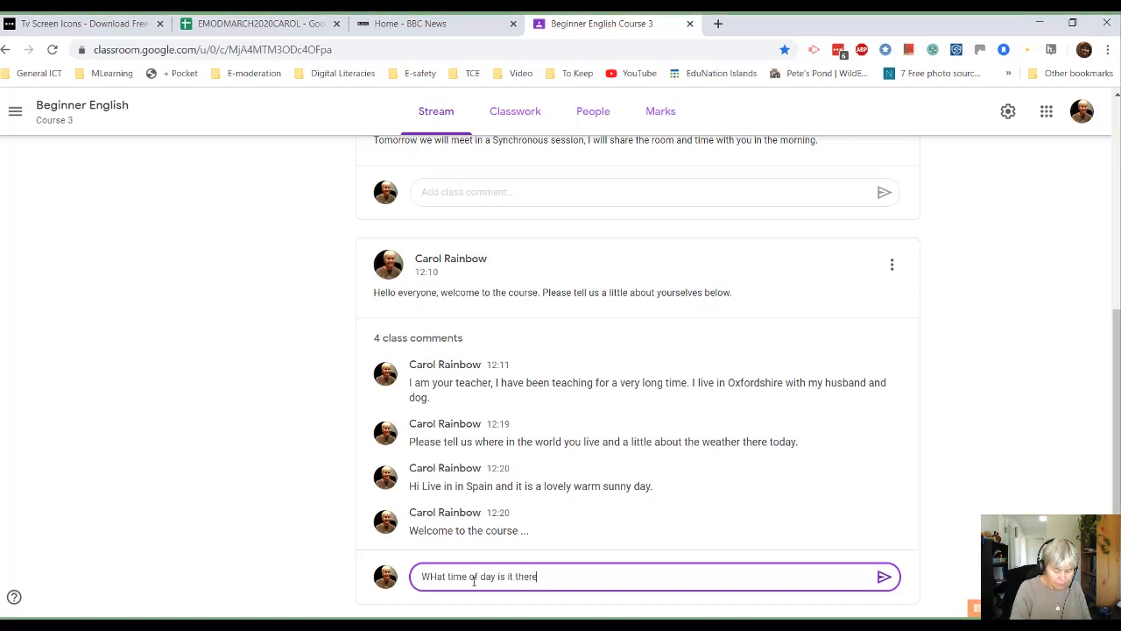
pyautogui.write('?')
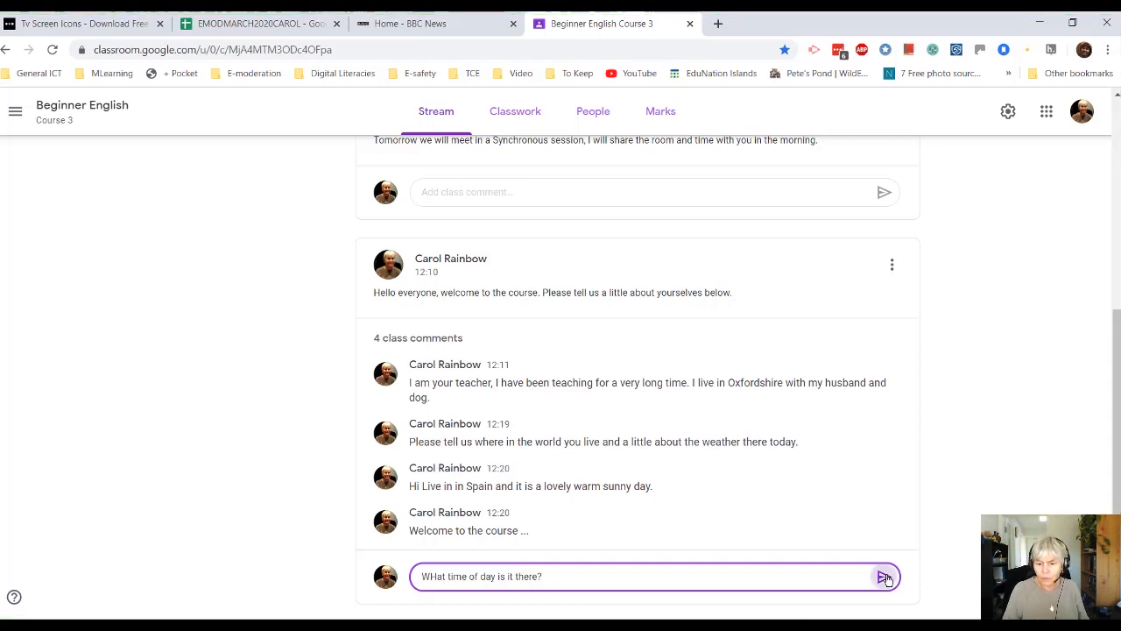
pyautogui.click(884, 576)
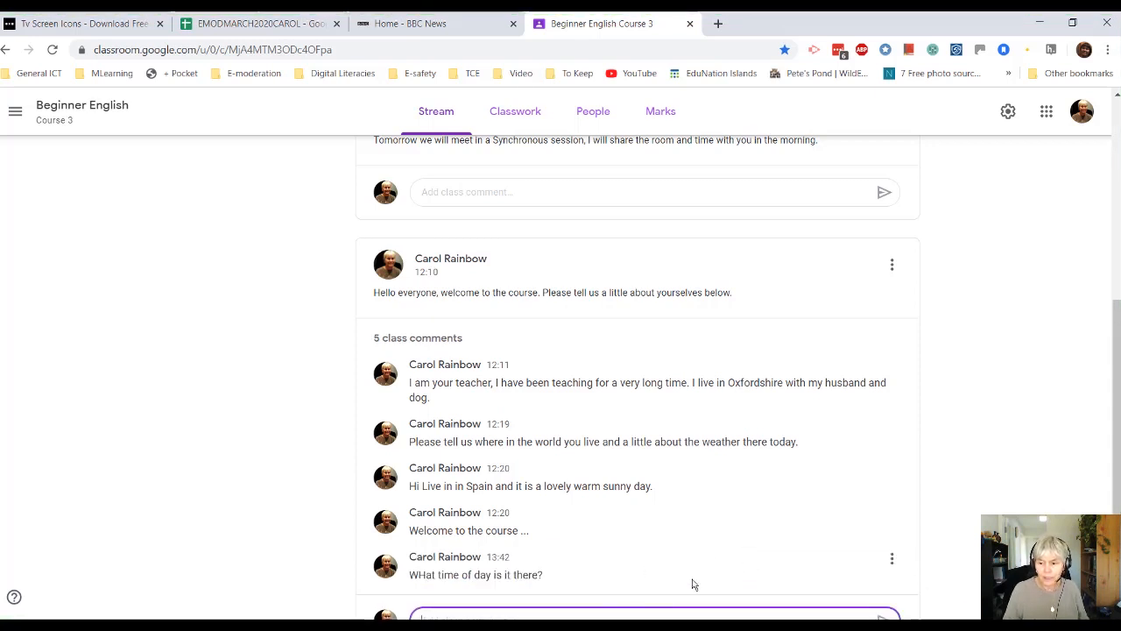
# Type the unsent reply '7pm now it is getting dark' in the welcome post's comment box.
pyautogui.scroll(-3)
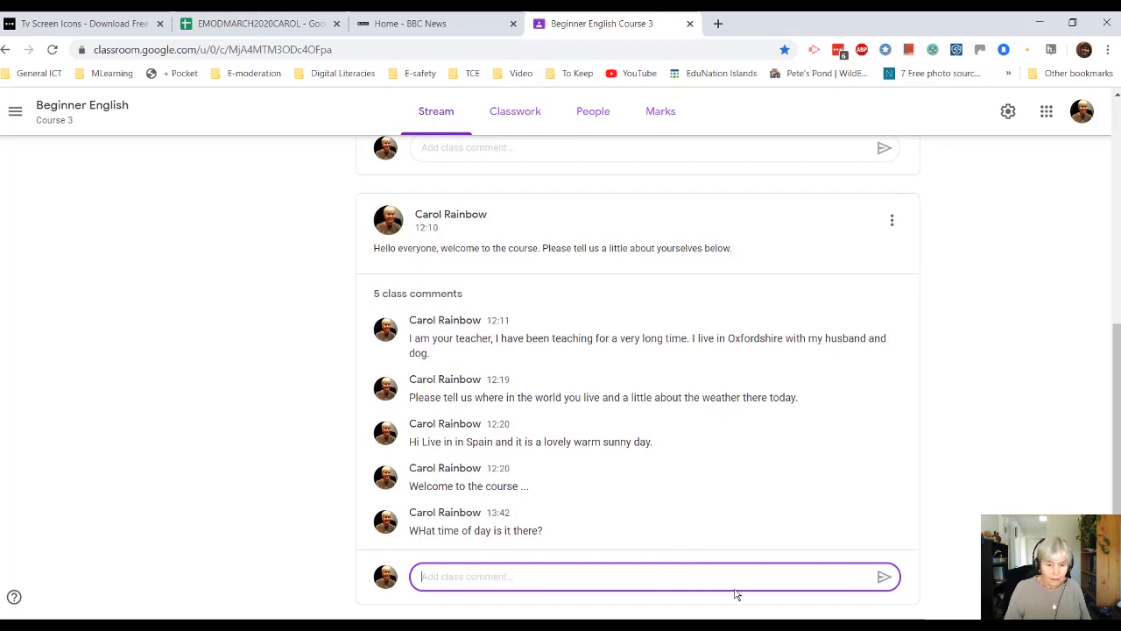
pyautogui.write('8')
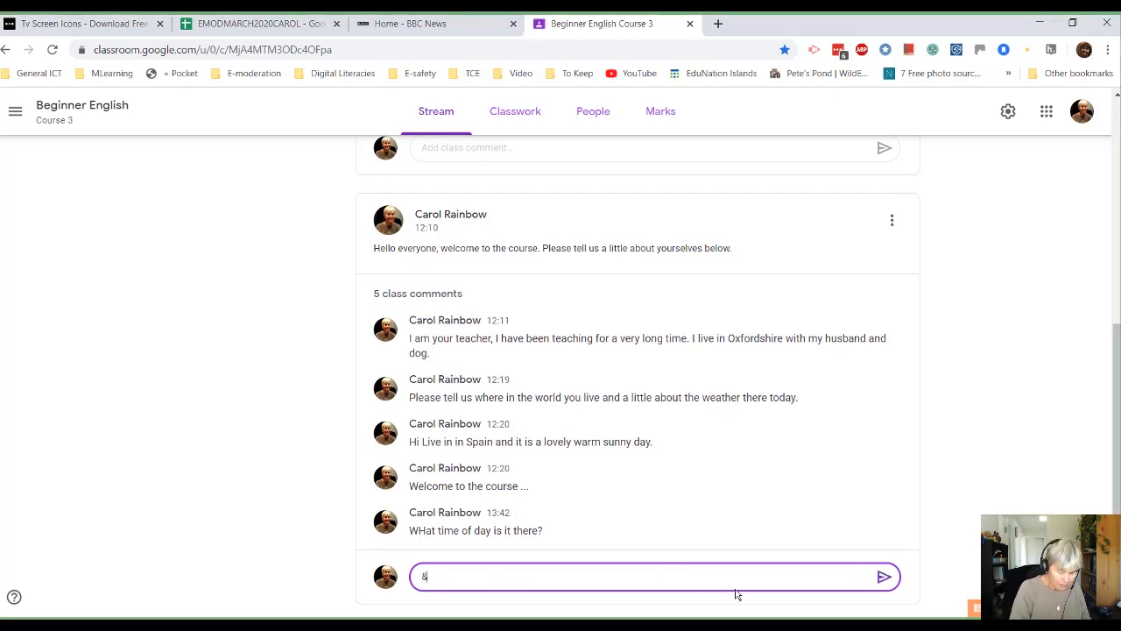
pyautogui.write('&pm now it i')
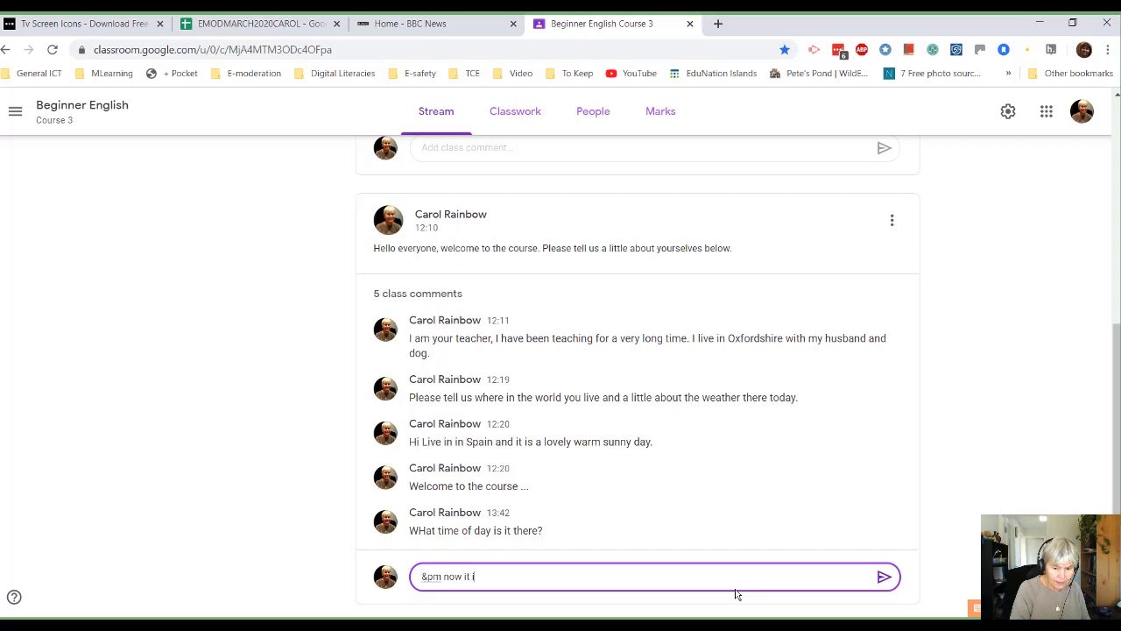
pyautogui.write('s getting da')
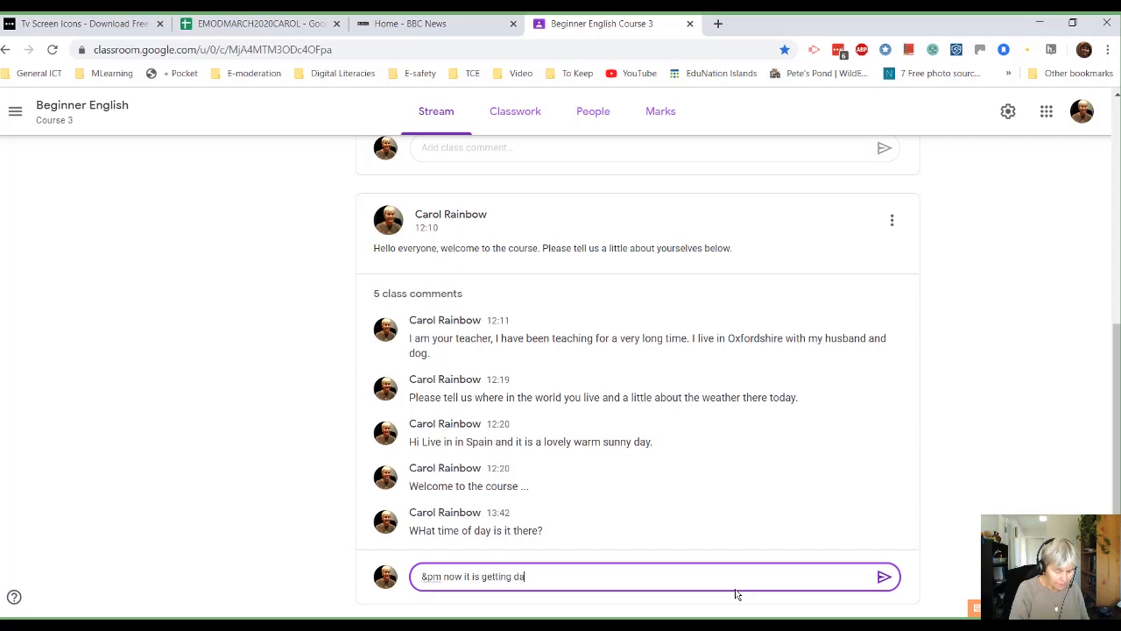
pyautogui.write('r')
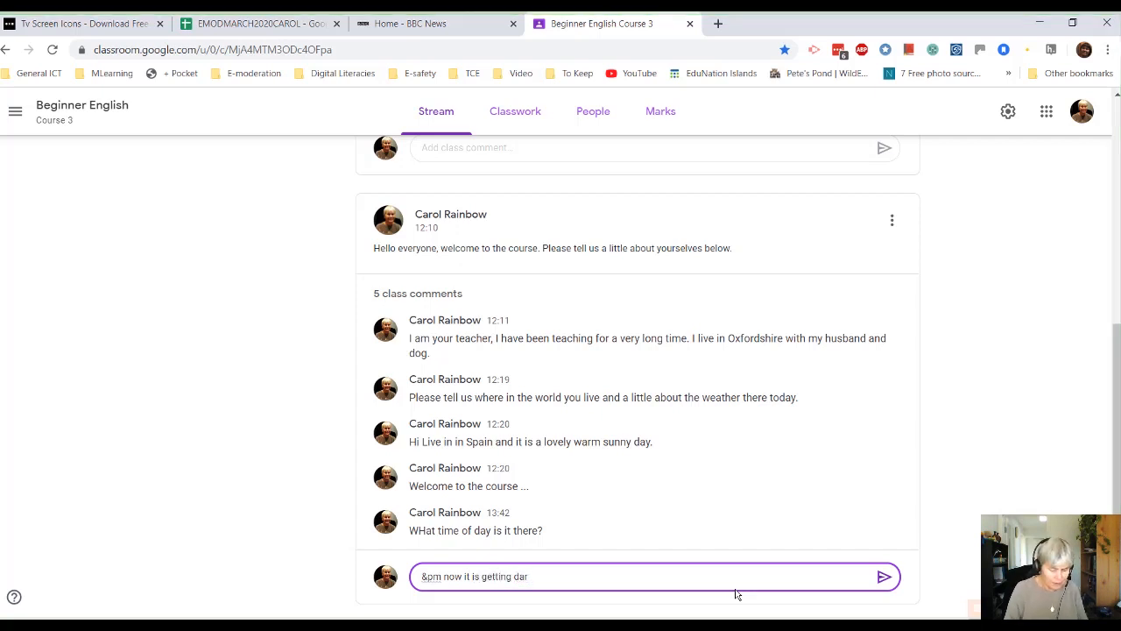
pyautogui.write('k')
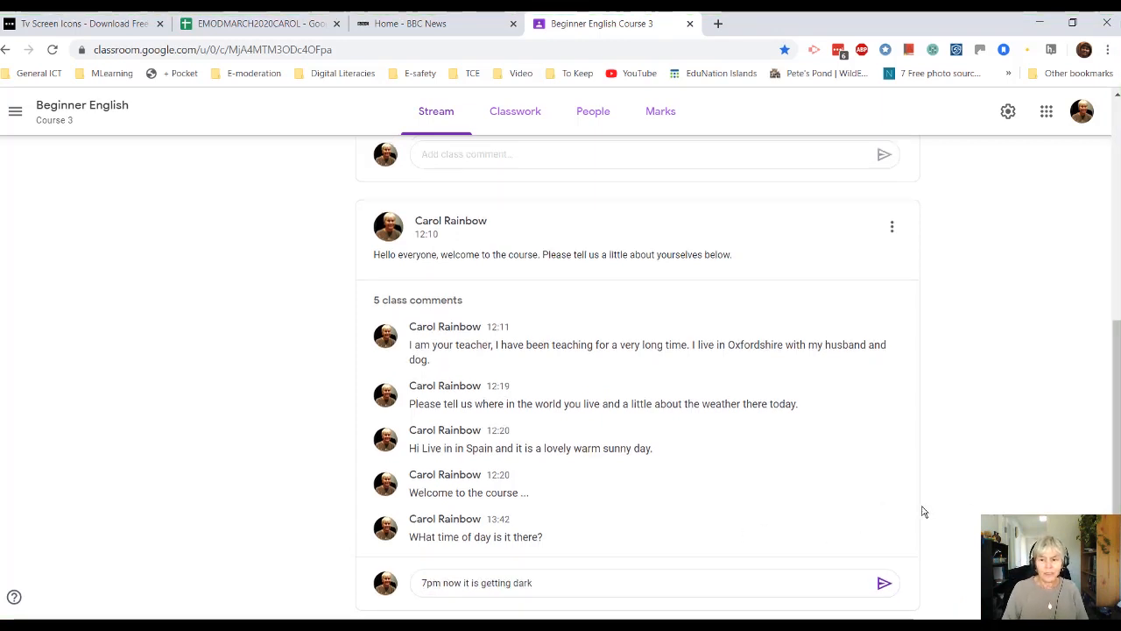
pyautogui.scroll(3)
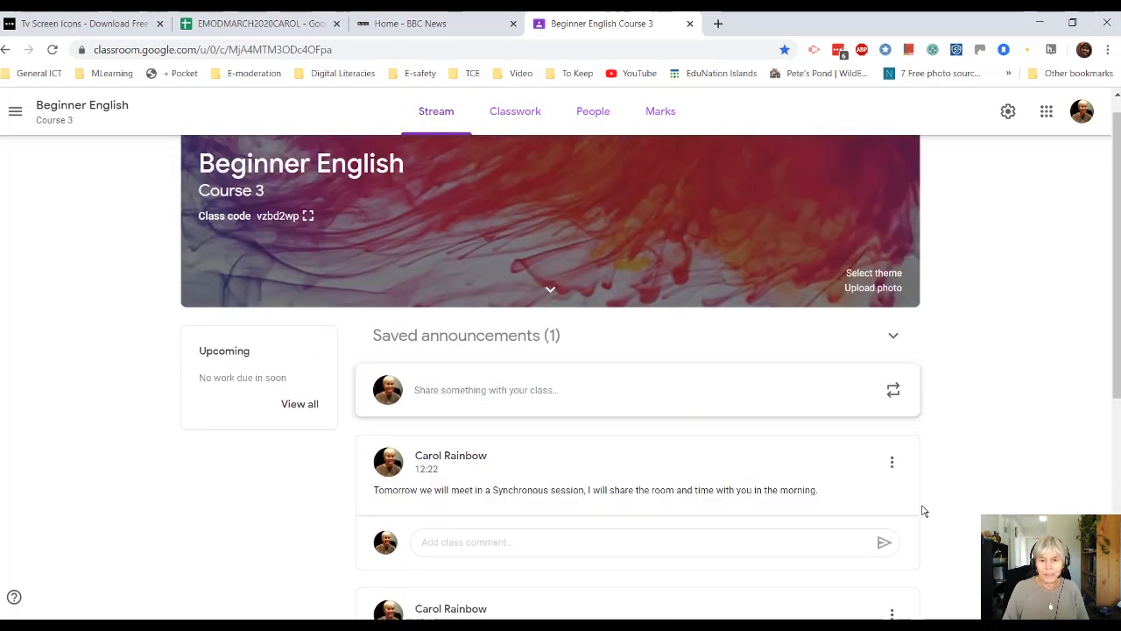
pyautogui.scroll(-3)
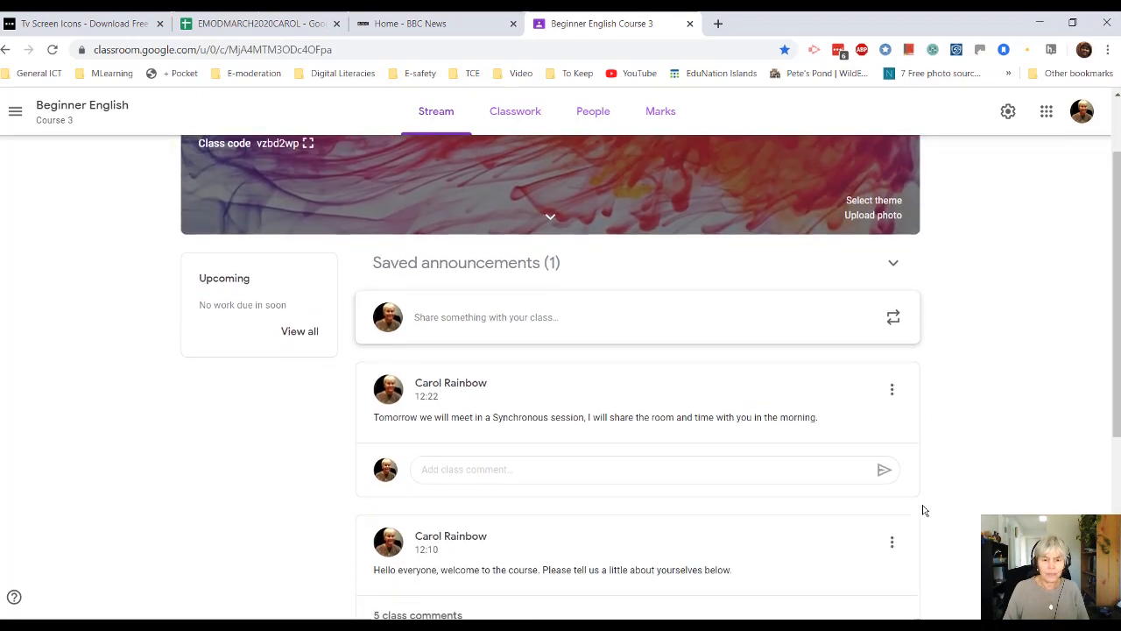
pyautogui.scroll(-3)
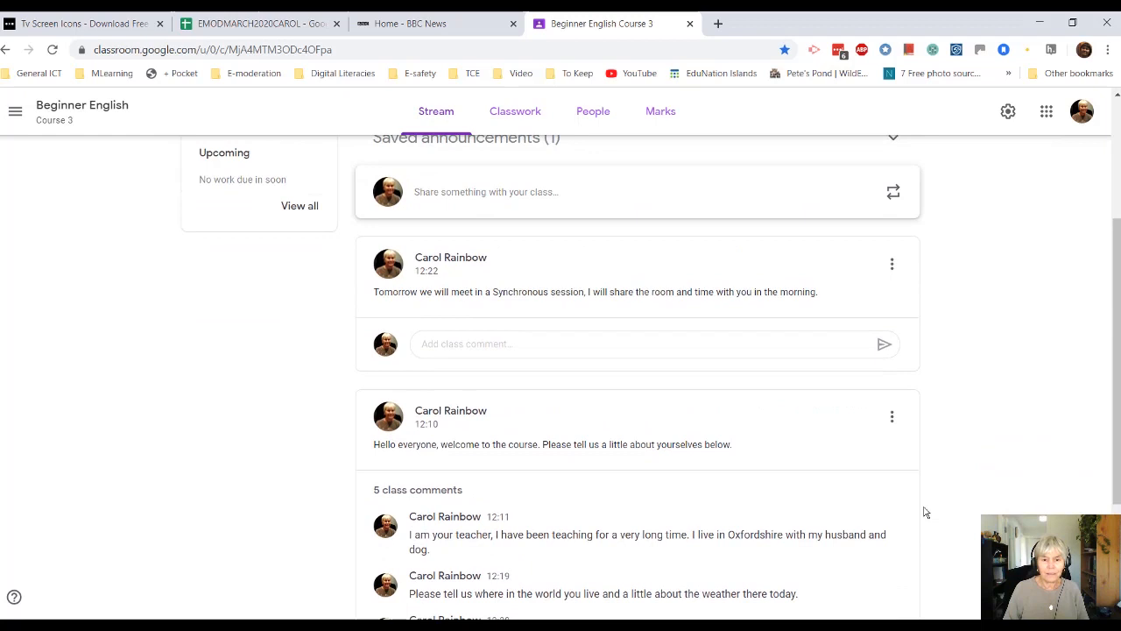
pyautogui.scroll(3)
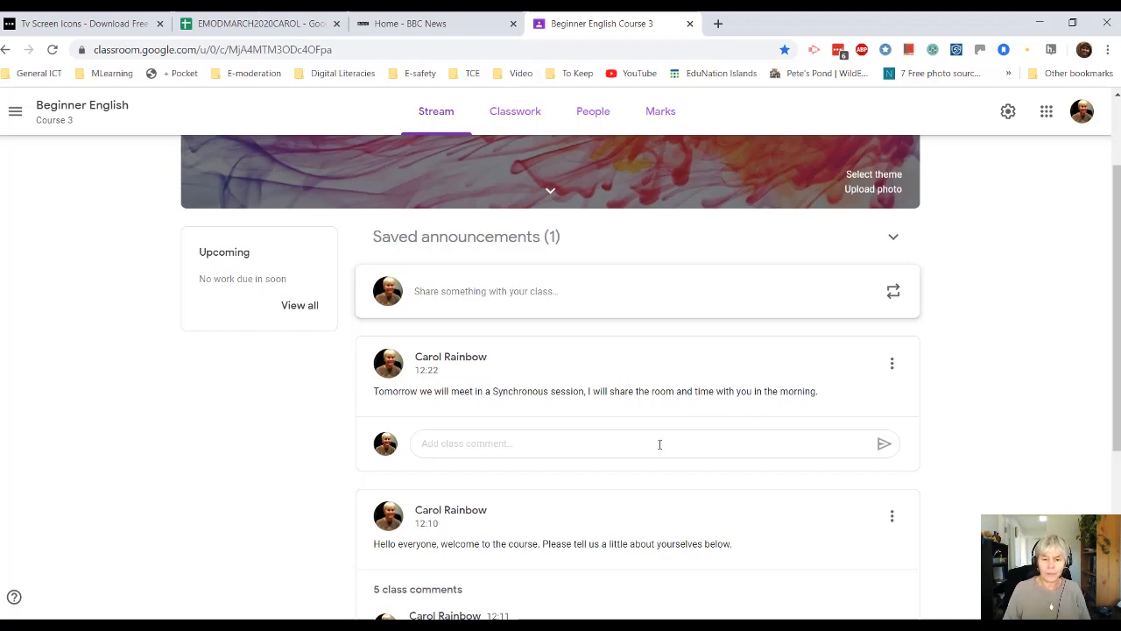
# Comment 'What time will it be?' on the synchronous-session post.
pyautogui.write('WHat')
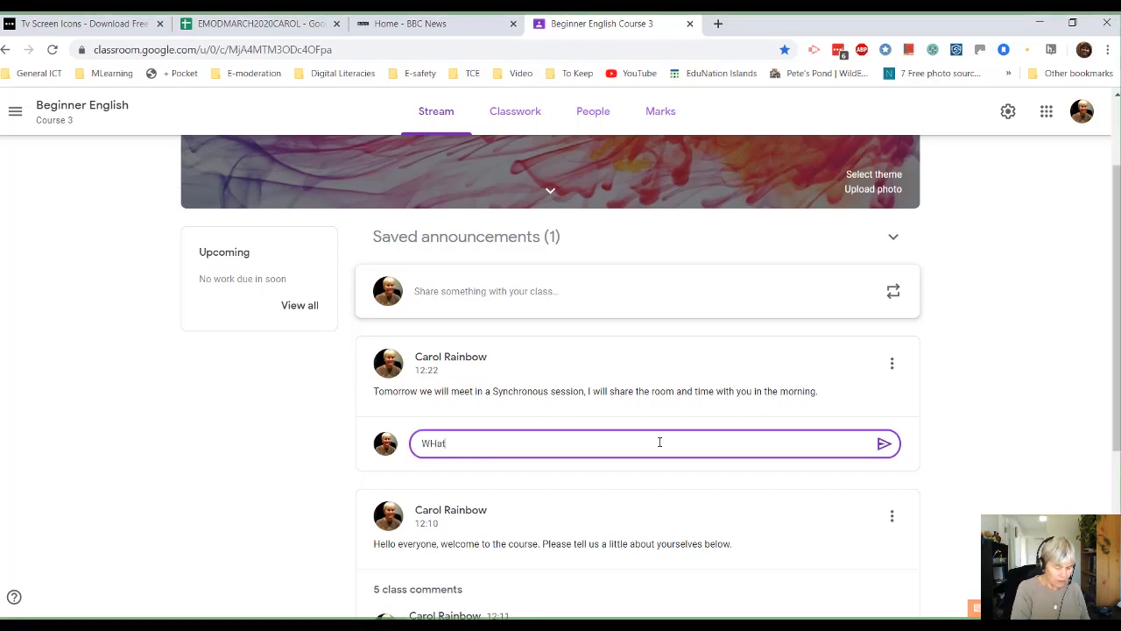
pyautogui.write('time will it')
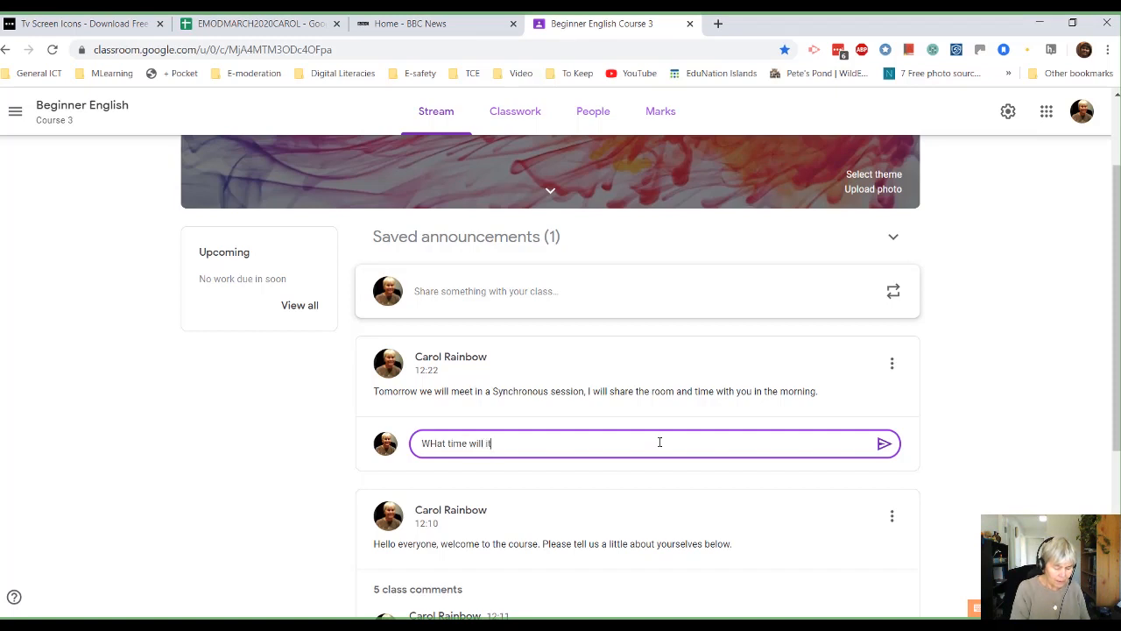
pyautogui.write('be')
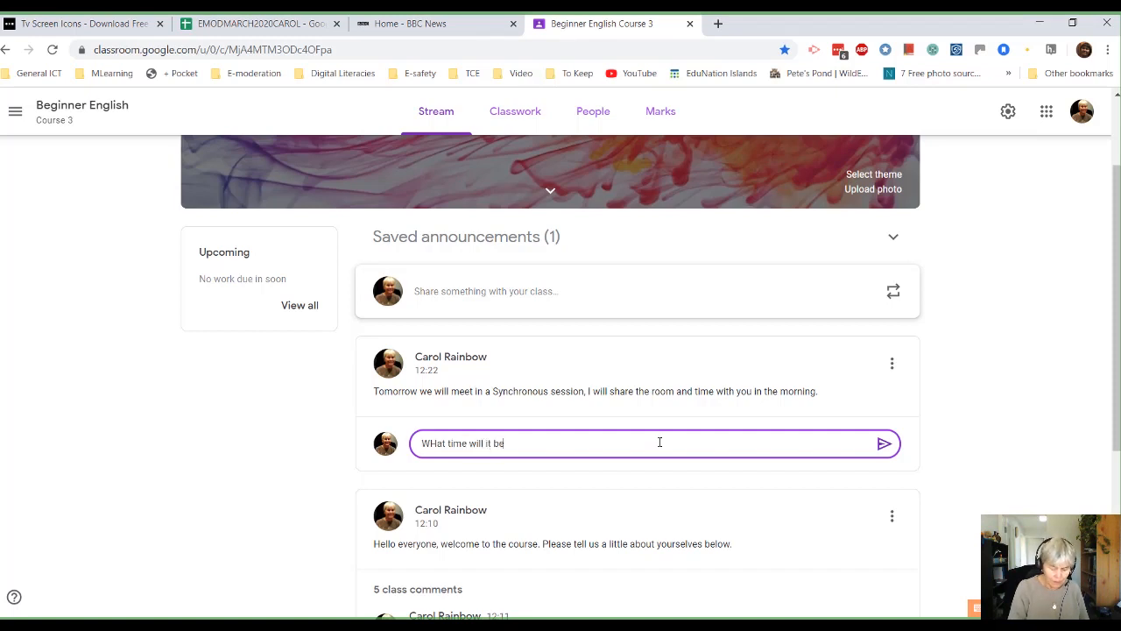
pyautogui.write('?')
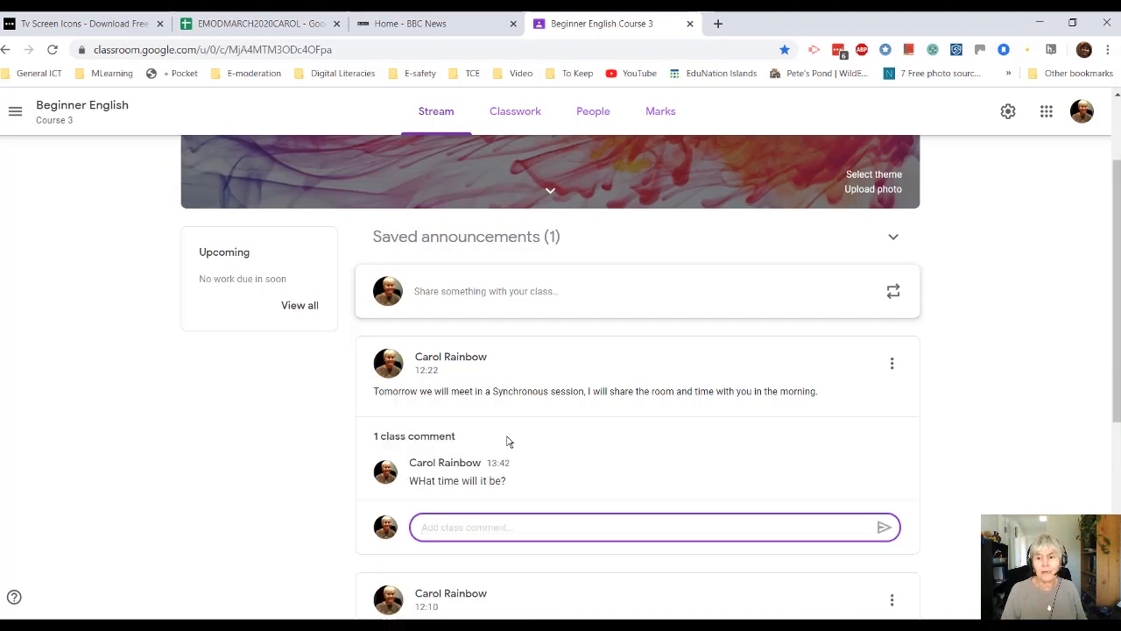
pyautogui.moveTo(652, 416)
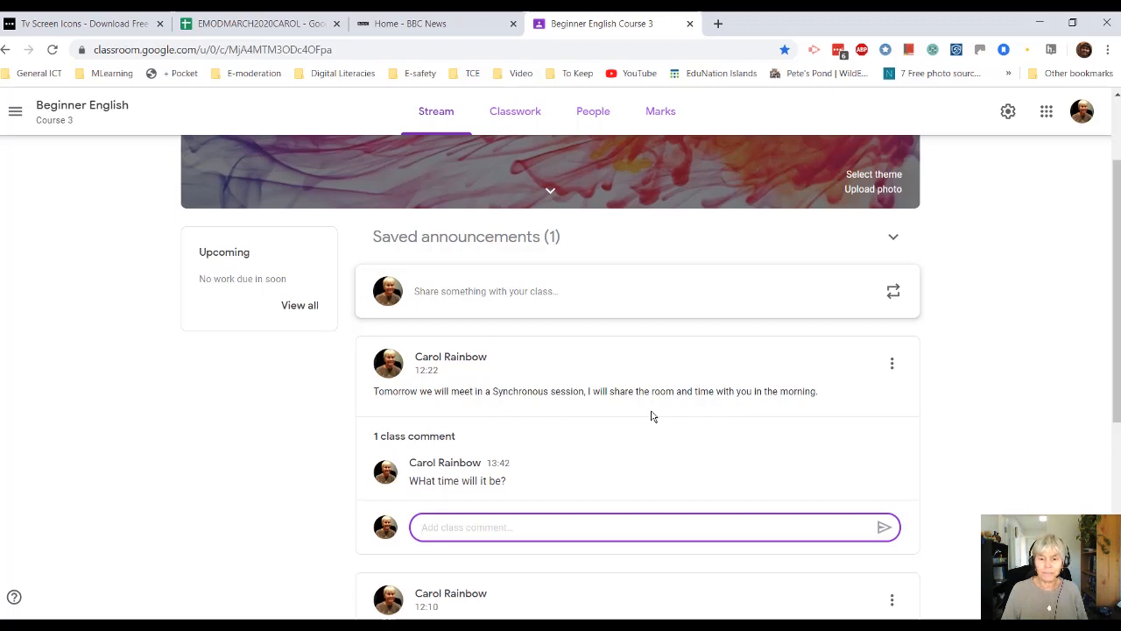
pyautogui.scroll(-3)
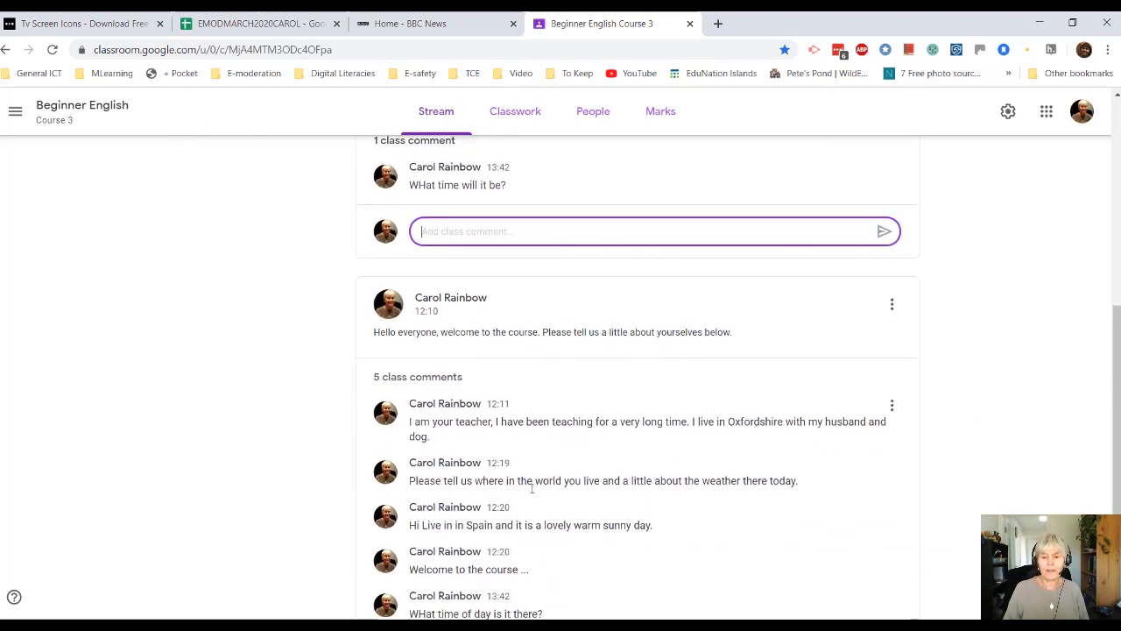
pyautogui.scroll(3)
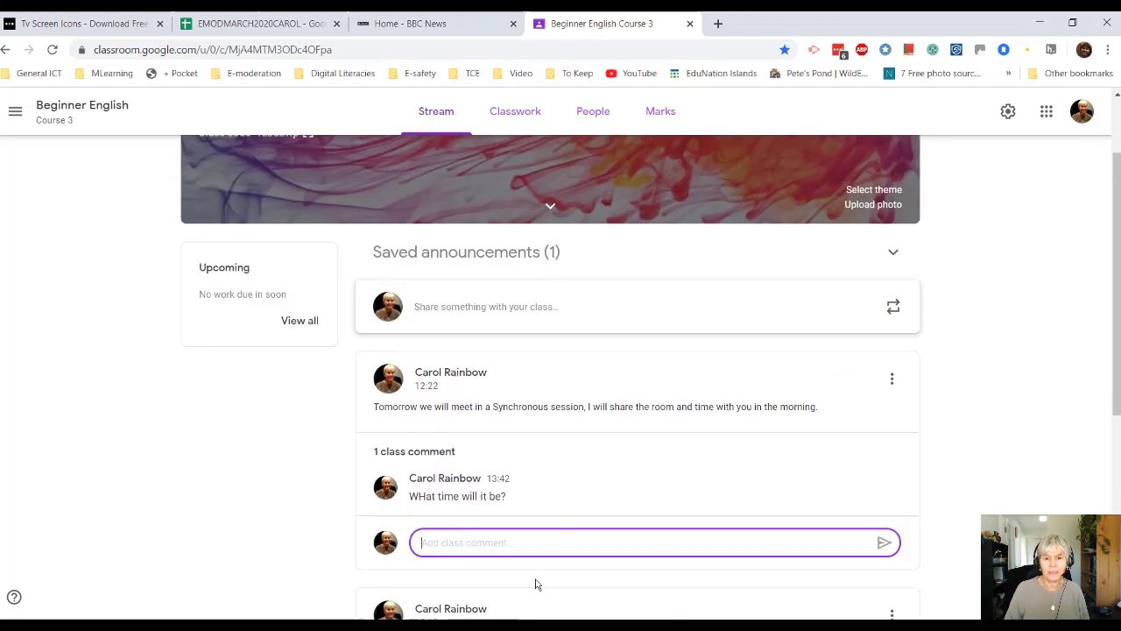
pyautogui.moveTo(464, 479)
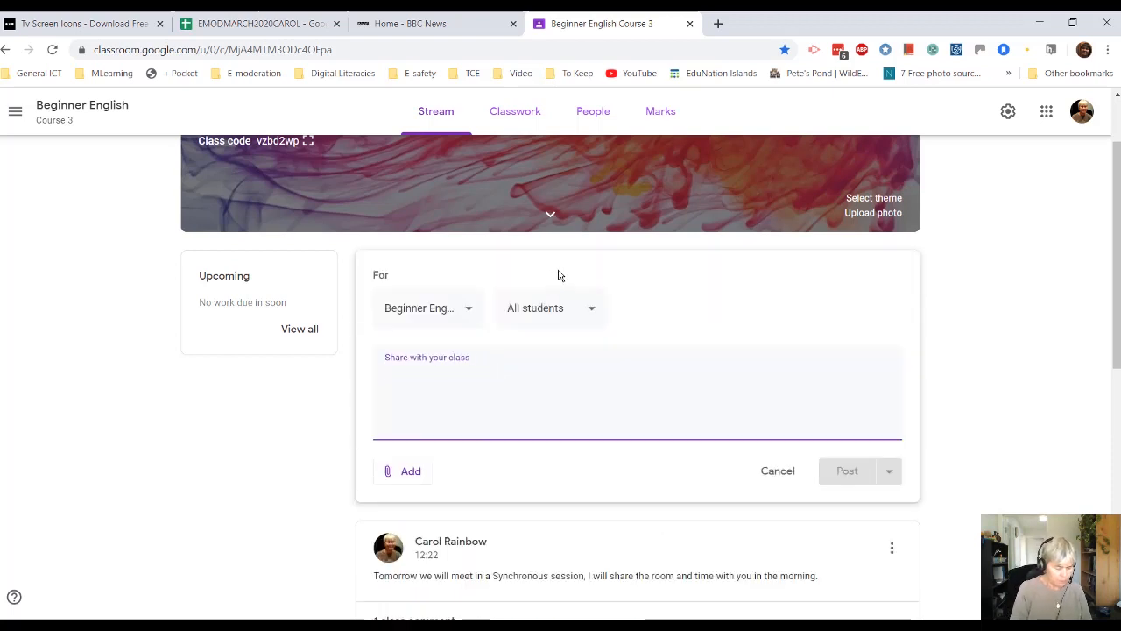
# Write a new announcement draft: 'at 10.30 am tomorrow, room ID is 1234567'.
pyautogui.write('at 1')
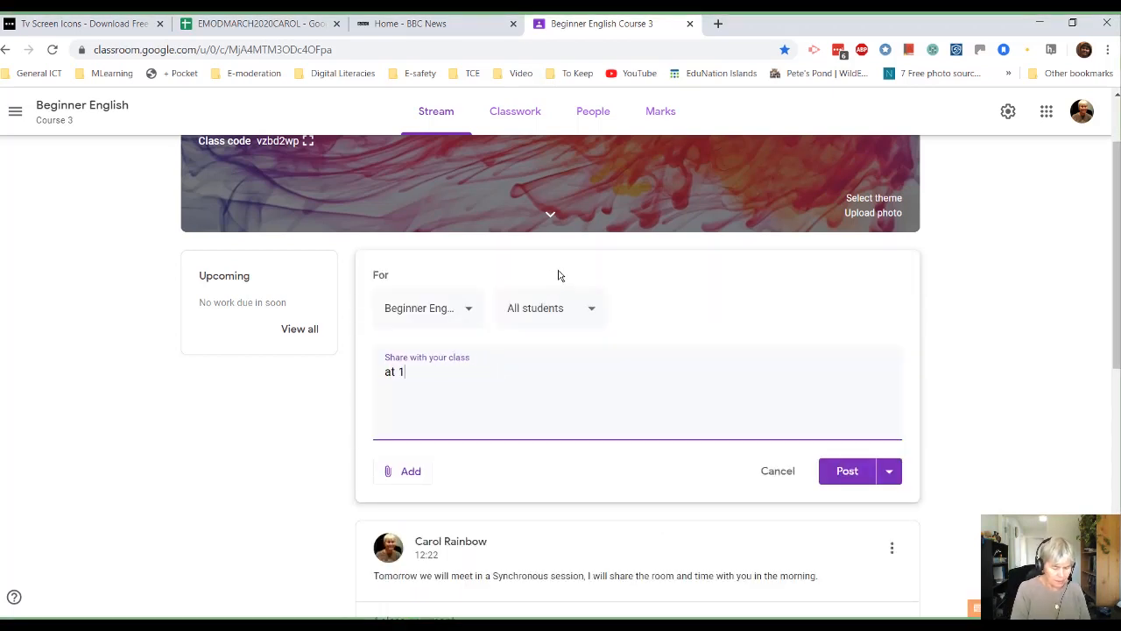
pyautogui.write('0.')
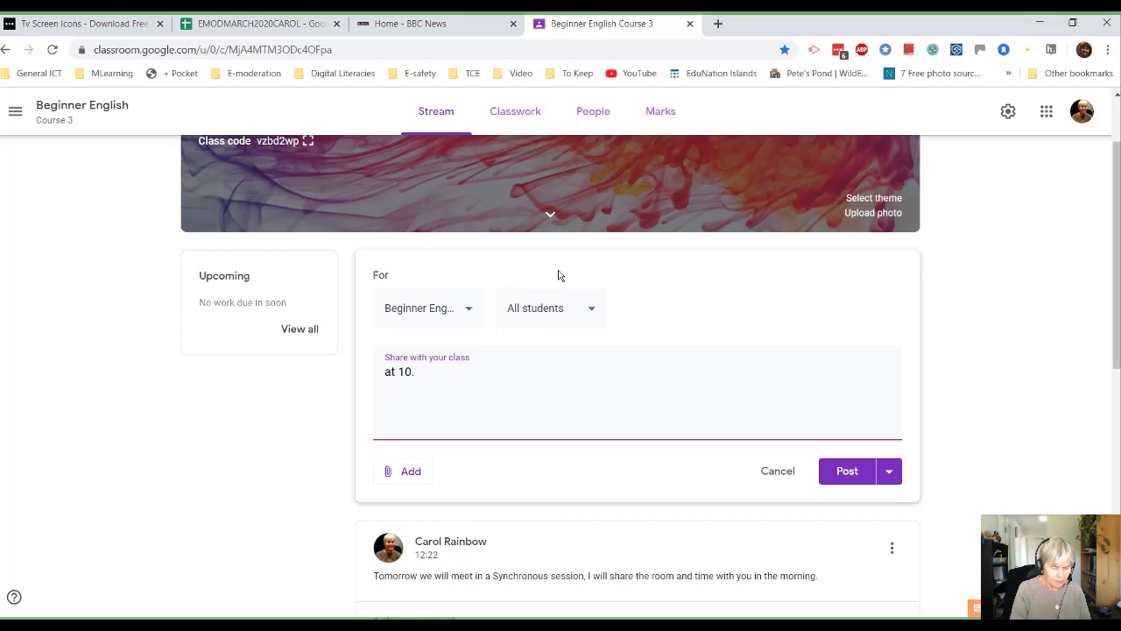
pyautogui.write('30 am')
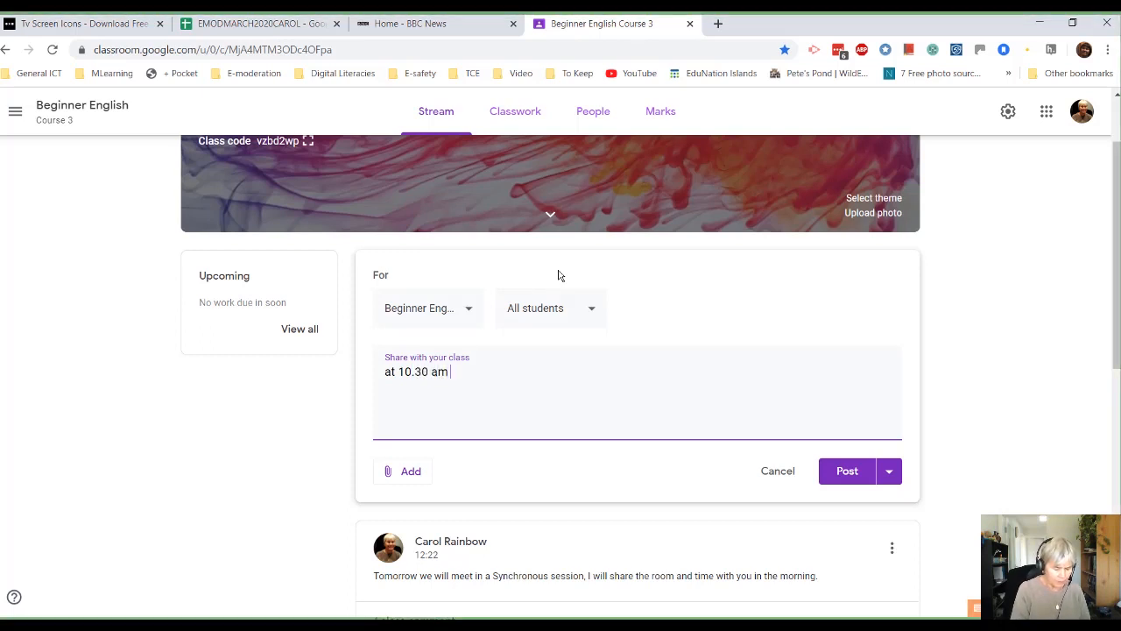
pyautogui.write('tomorrow, room')
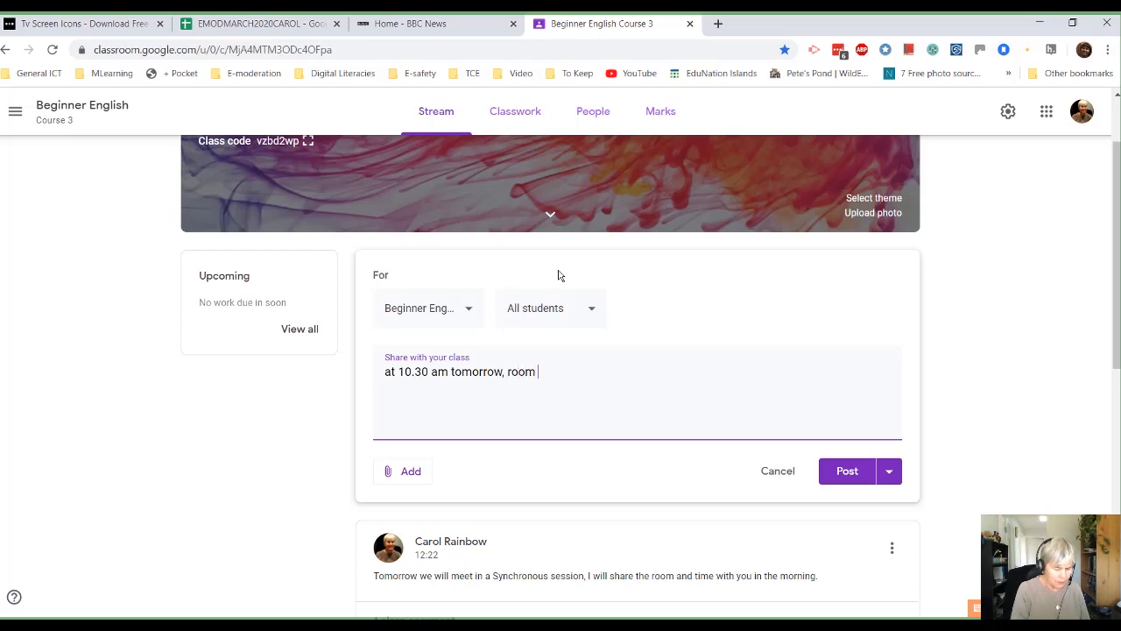
pyautogui.write('ID is 12')
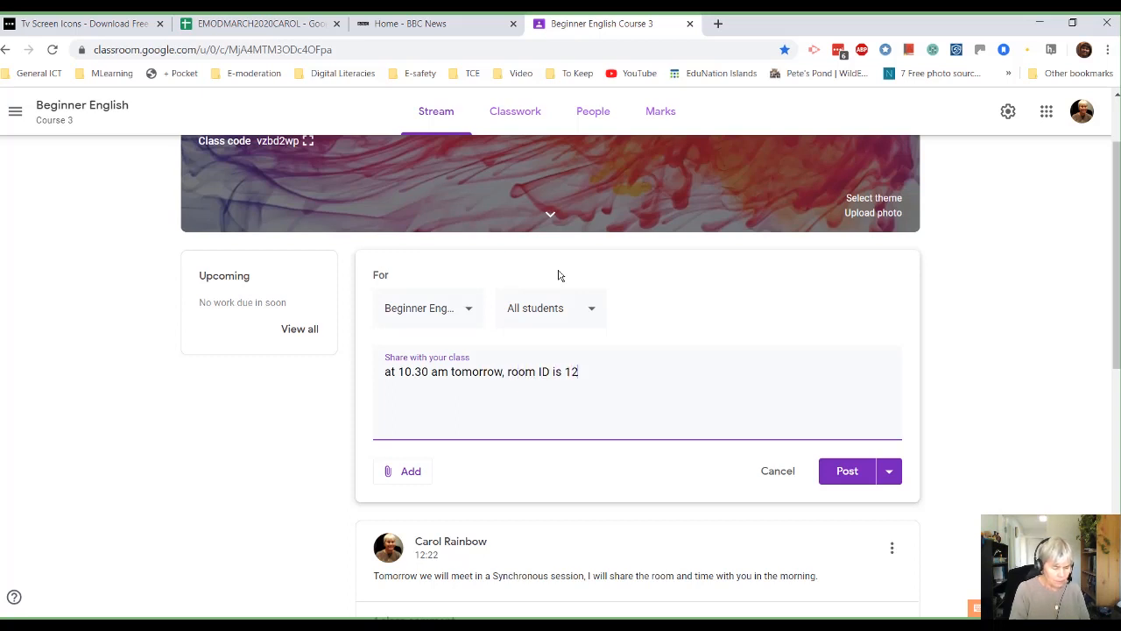
pyautogui.write('34567')
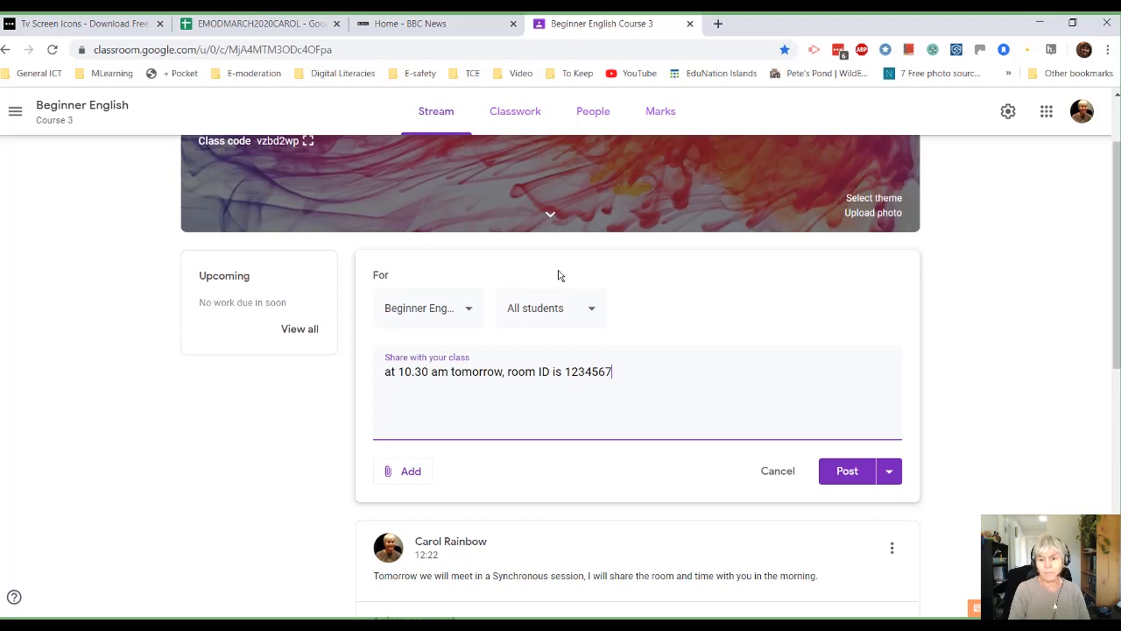
pyautogui.moveTo(597, 345)
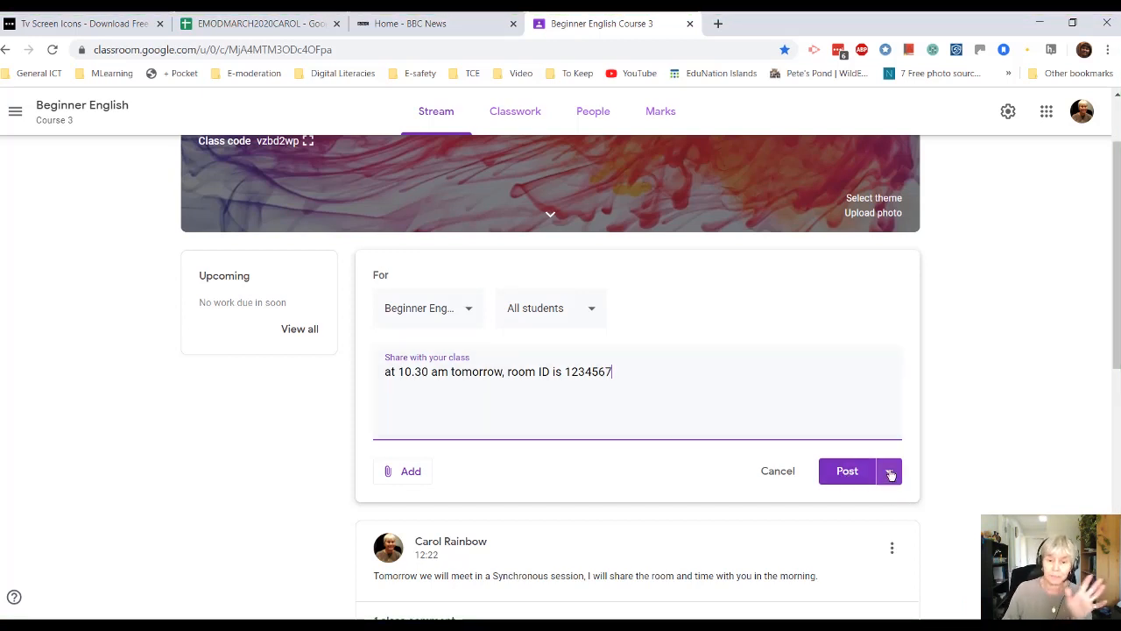
# Schedule the announcement to publish on 19 Mar 2020 at 08:00.
pyautogui.click(889, 471)
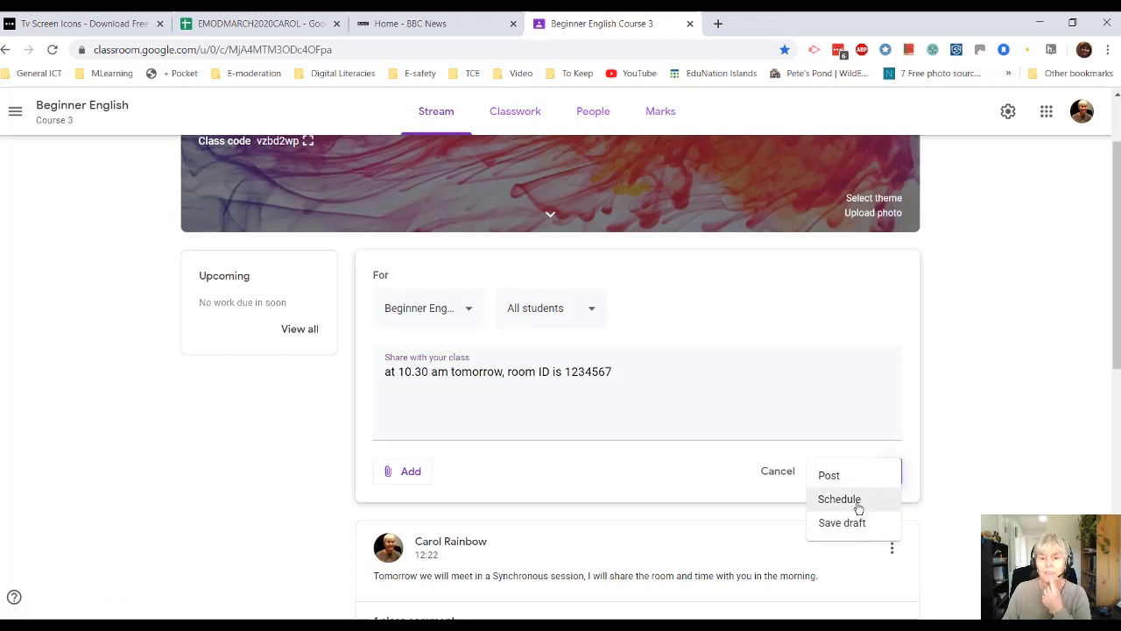
pyautogui.click(838, 498)
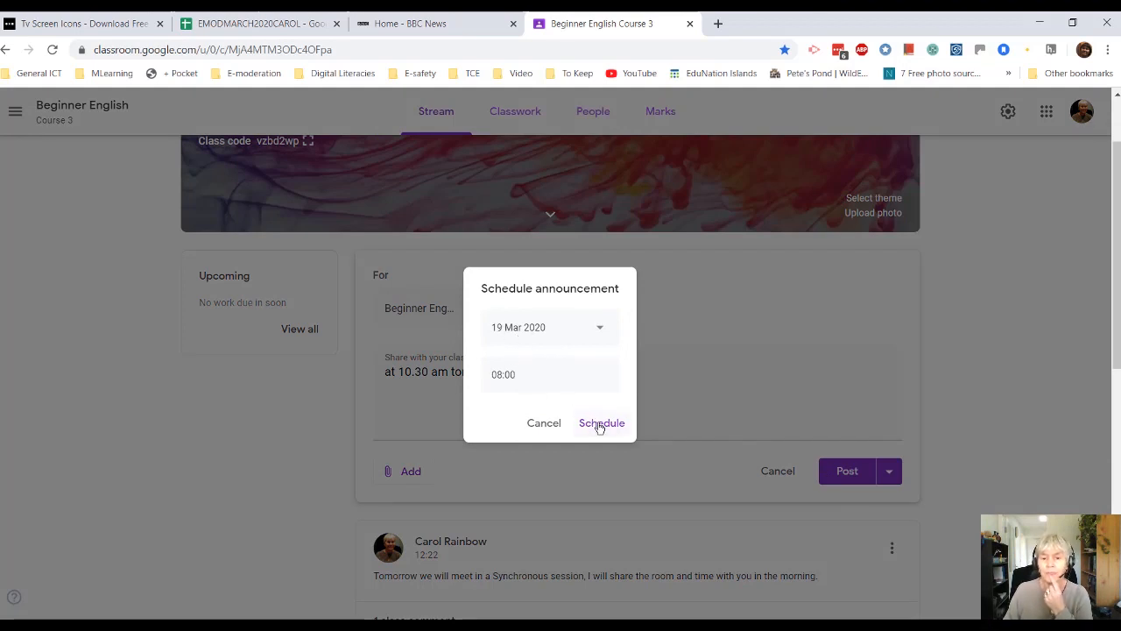
pyautogui.click(602, 422)
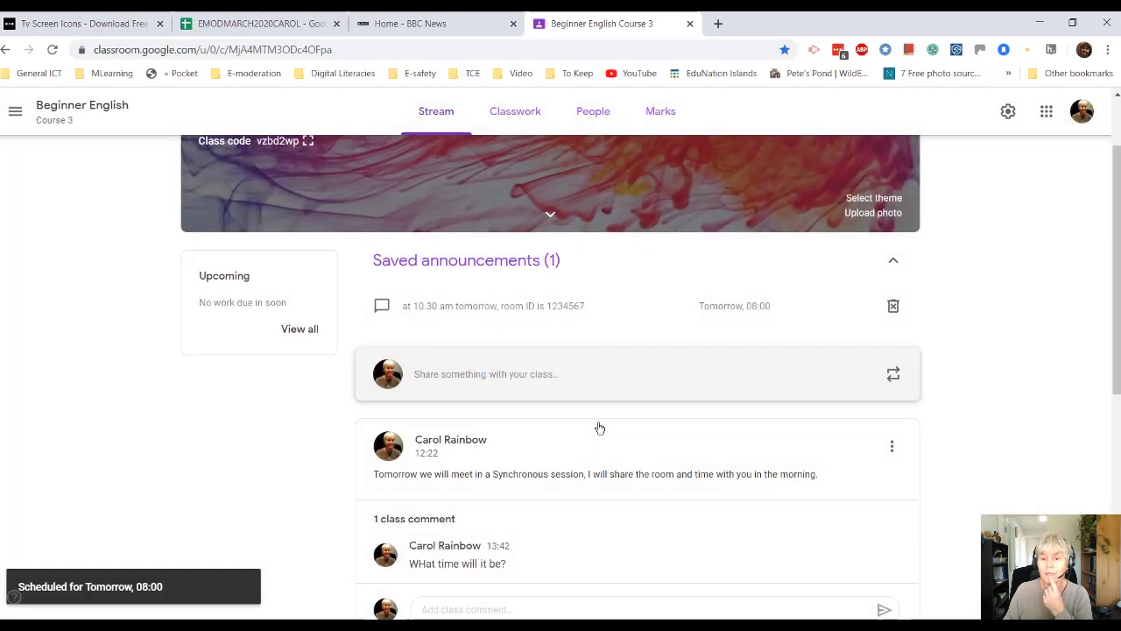
pyautogui.moveTo(660, 445)
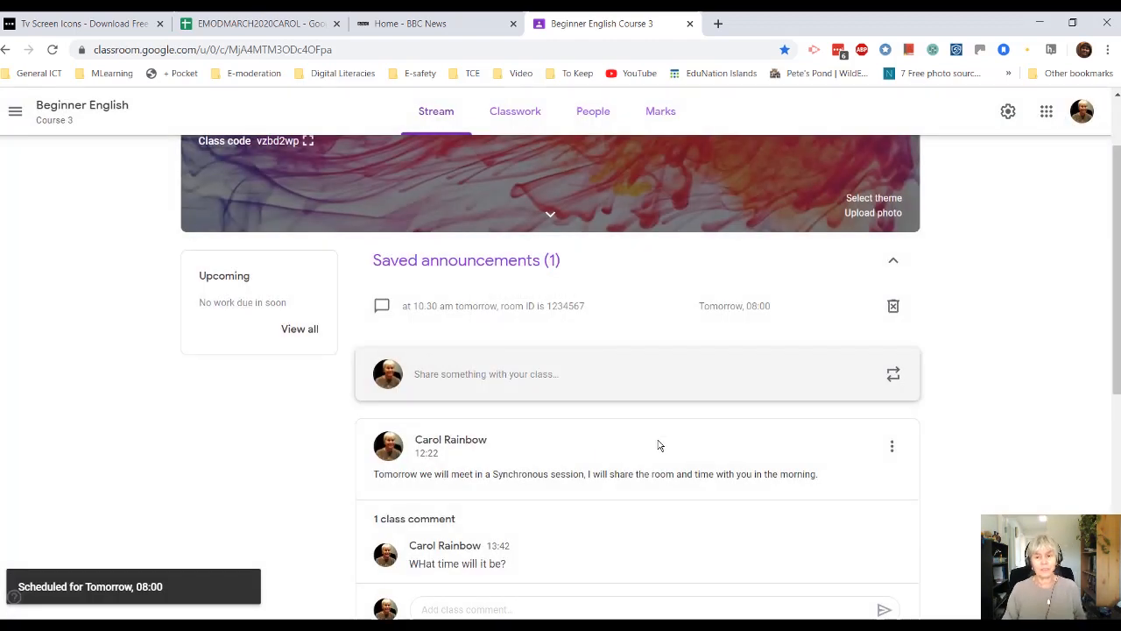
pyautogui.moveTo(556, 374)
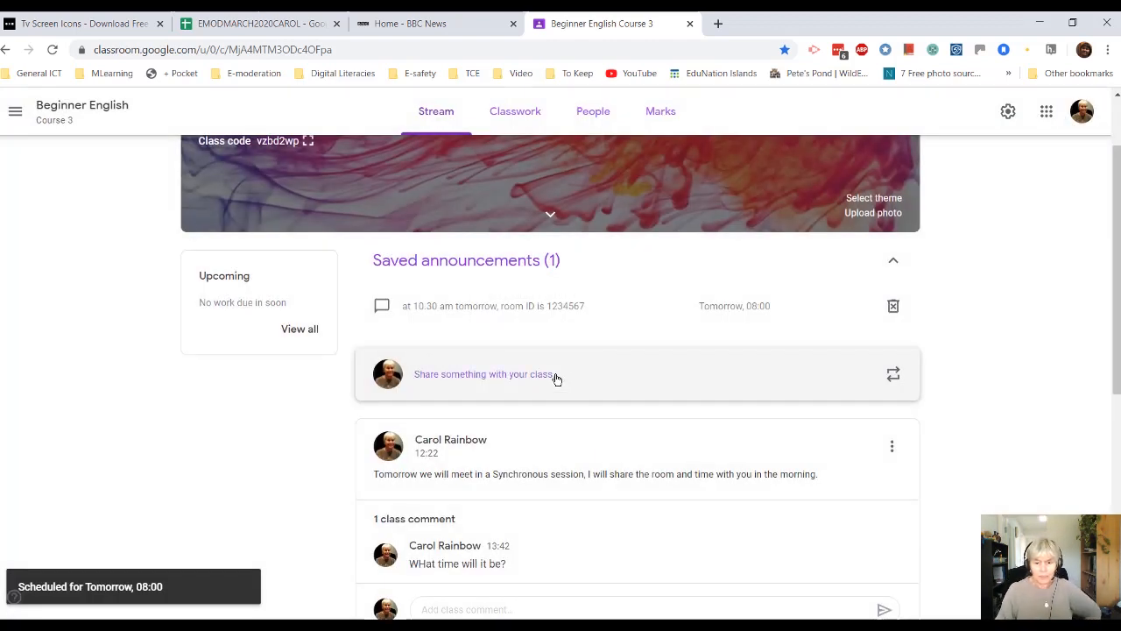
pyautogui.scroll(-3)
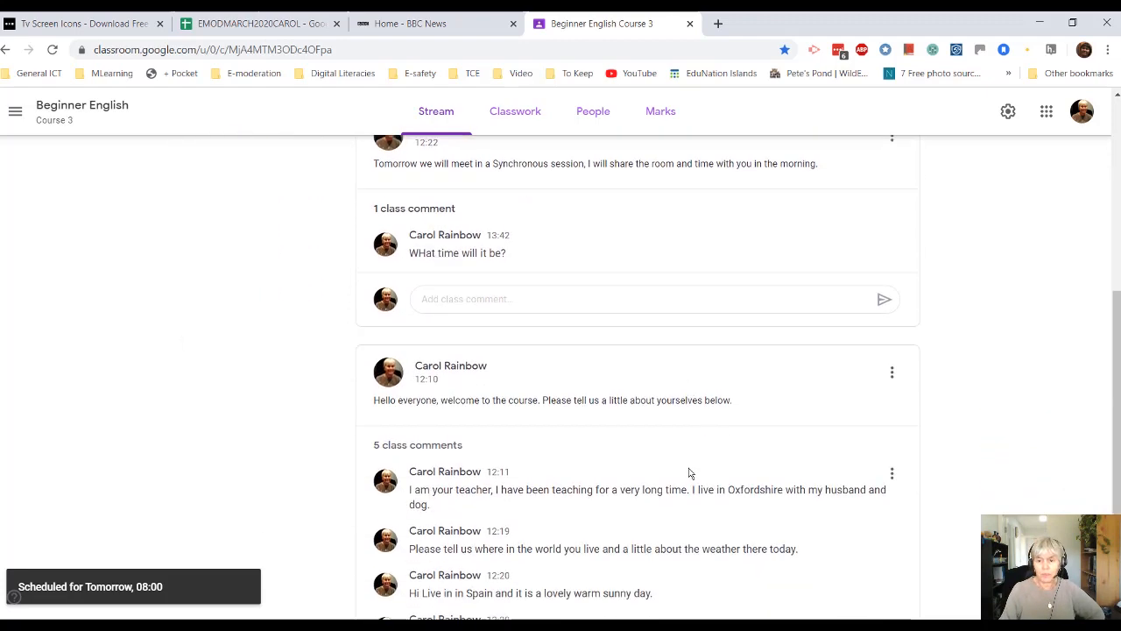
pyautogui.scroll(3)
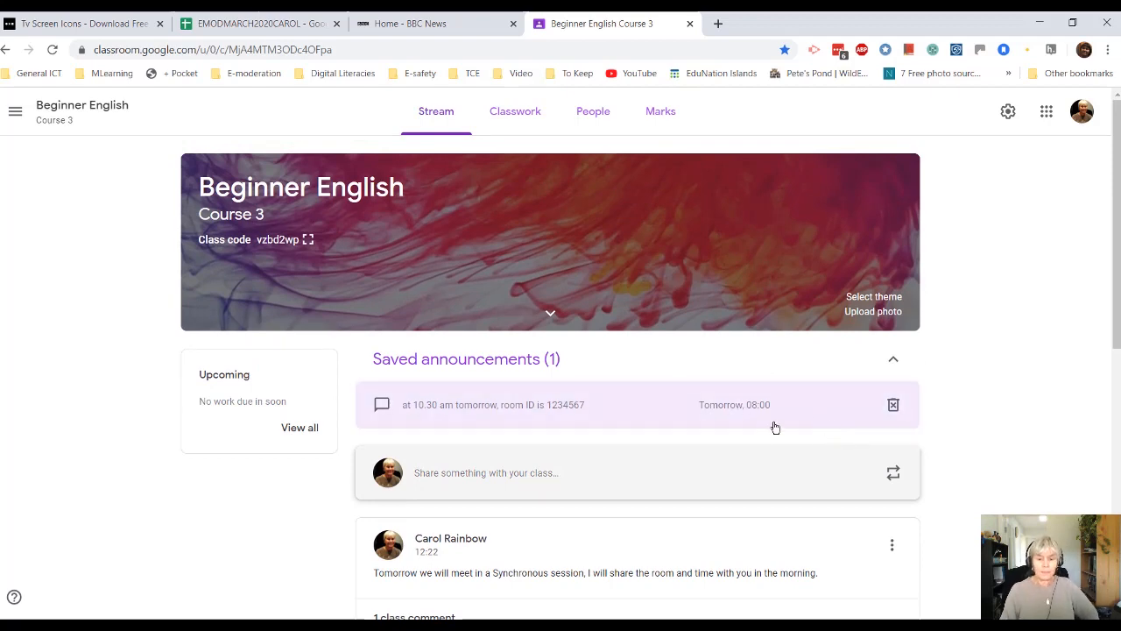
pyautogui.scroll(-3)
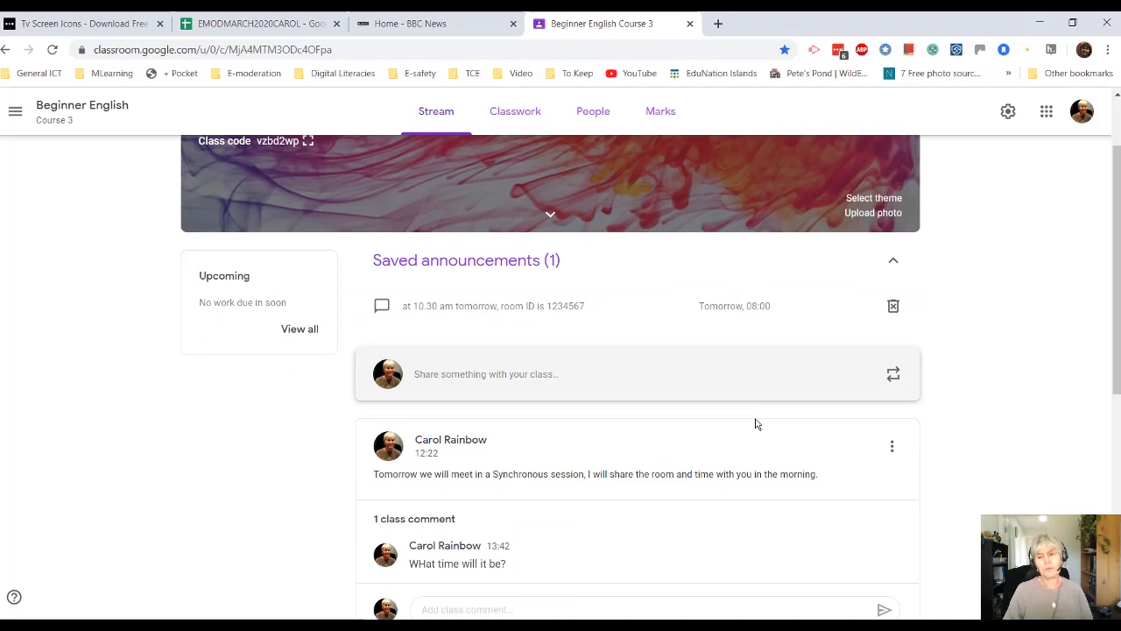
pyautogui.moveTo(755, 411)
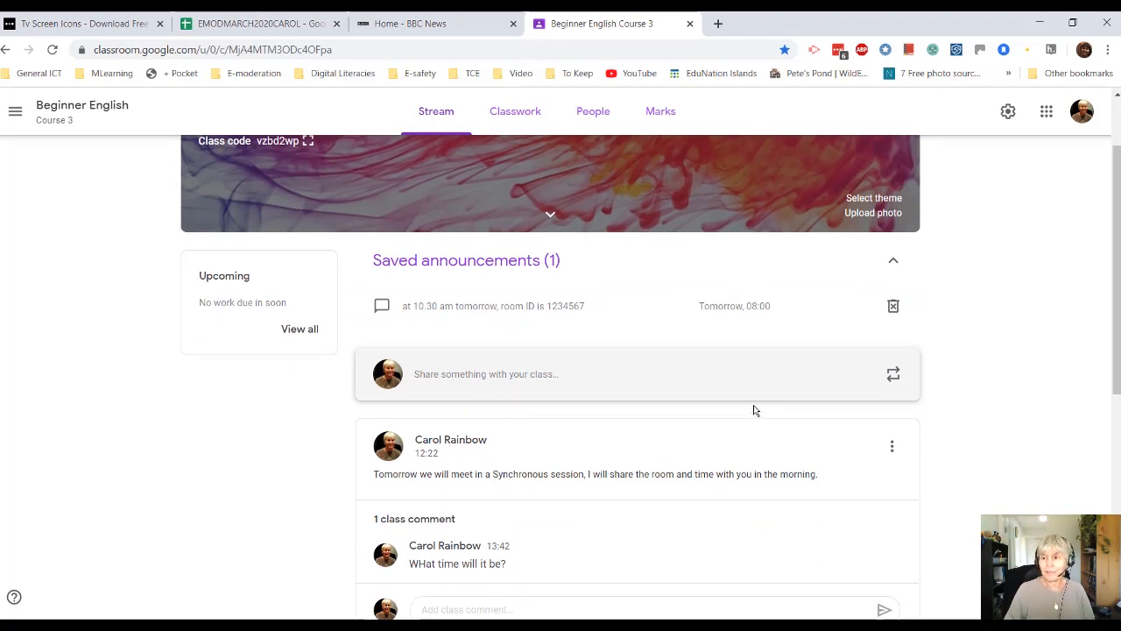